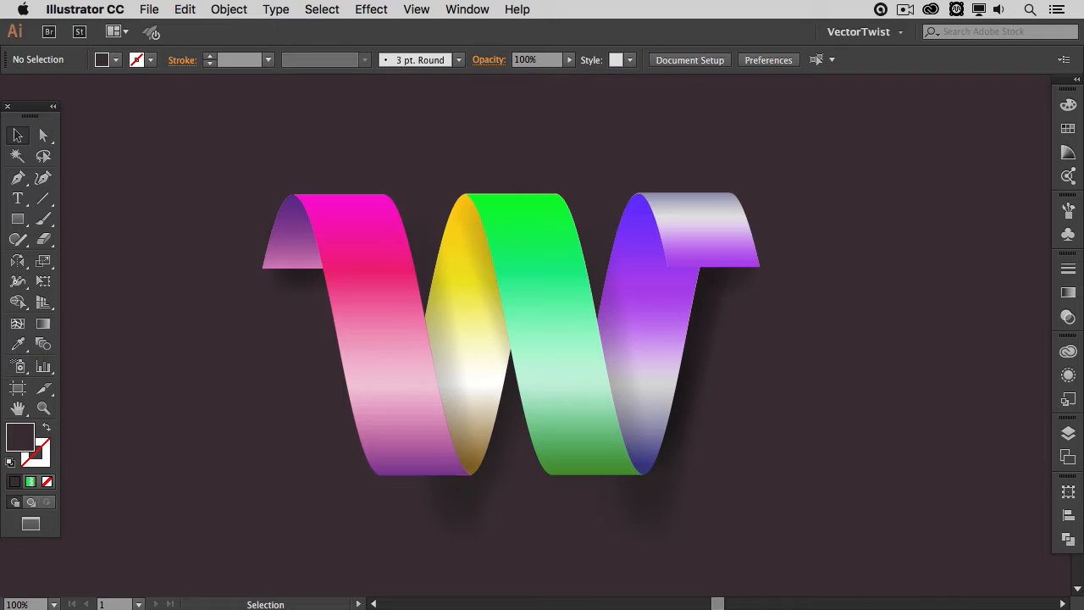
mouse_move(1020, 471)
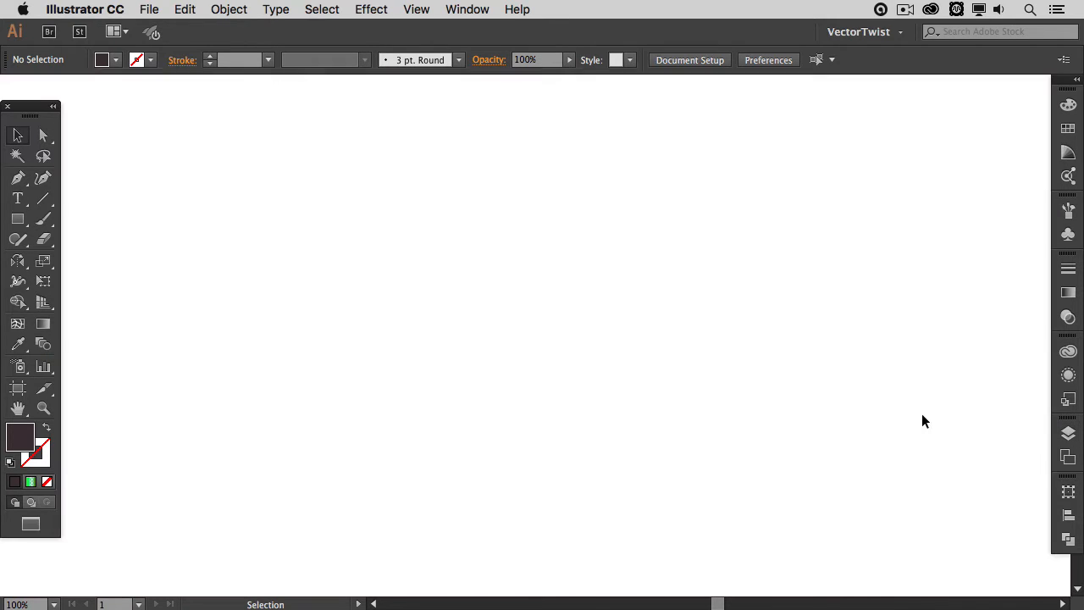
mouse_move(233, 471)
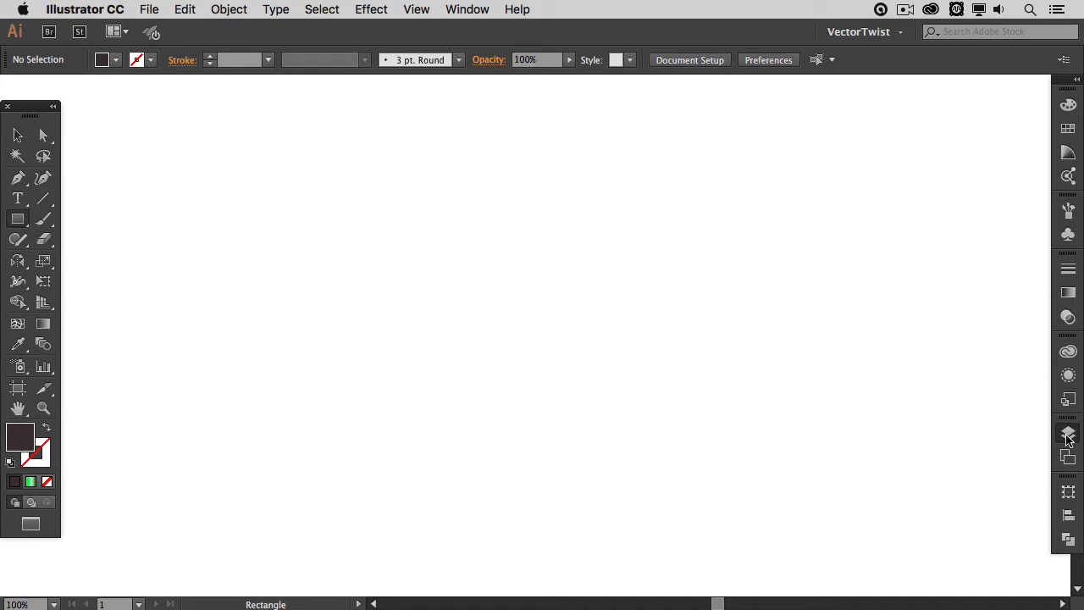
Draw a tall dark plum rectangle on the start layer and return to the Selection tool
drag(424, 168, 466, 251)
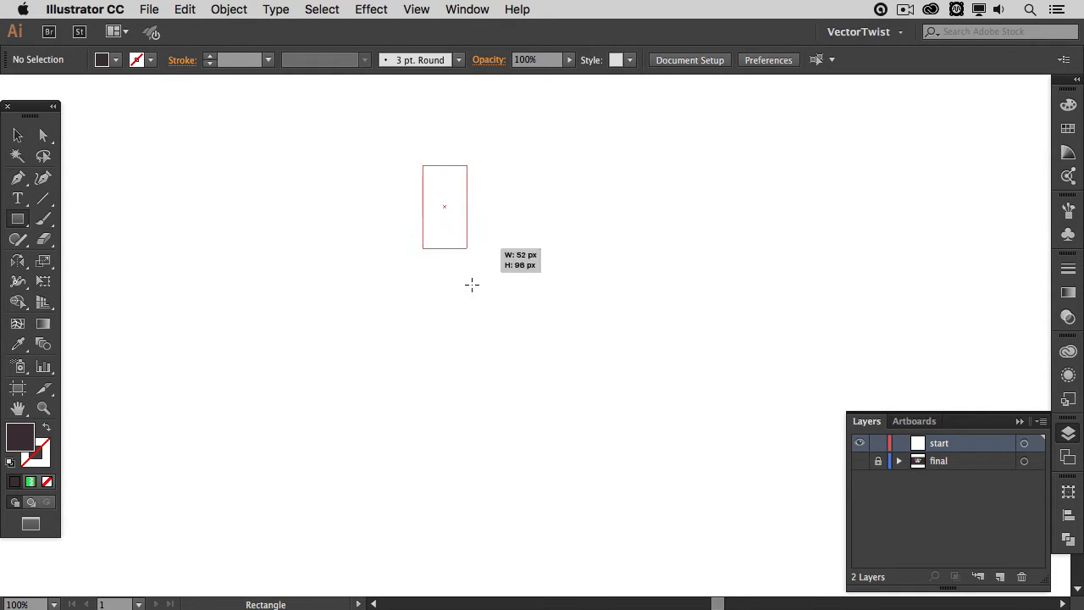
drag(422, 166, 523, 506)
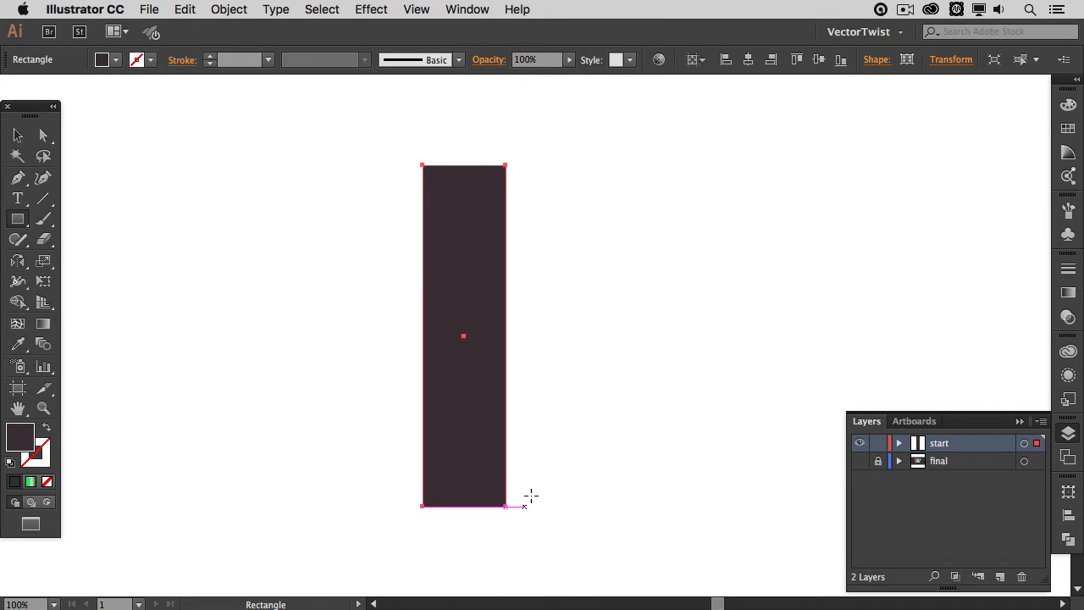
click(17, 135)
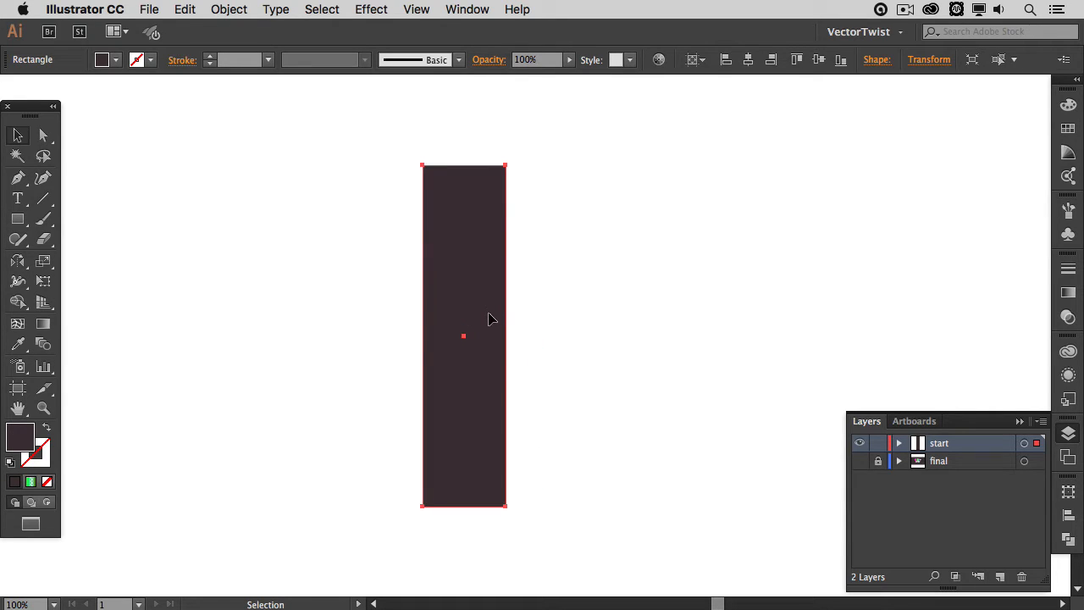
mouse_move(464, 283)
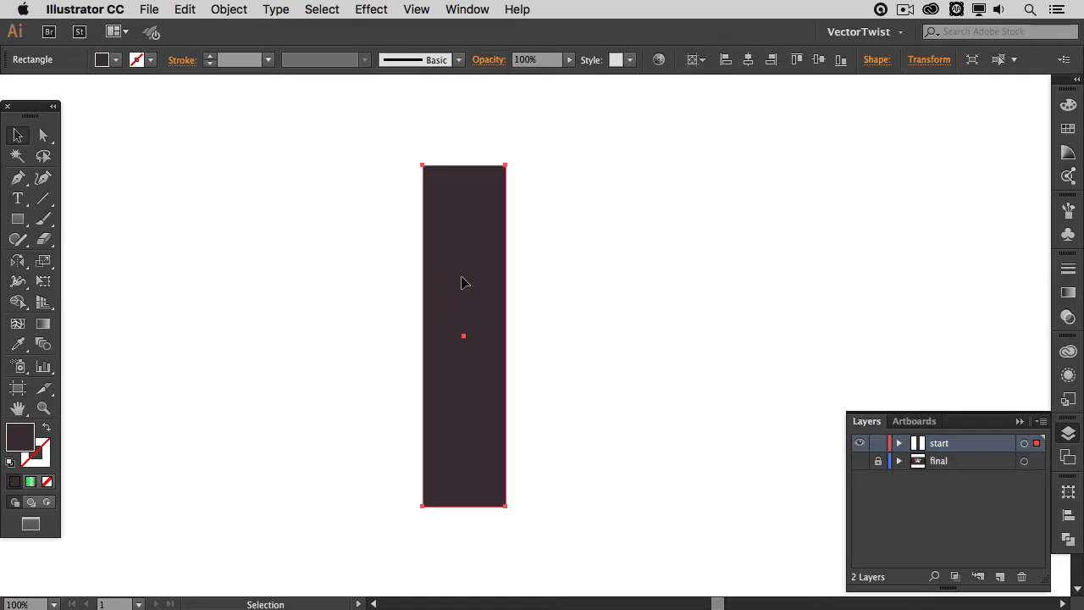
mouse_move(495, 287)
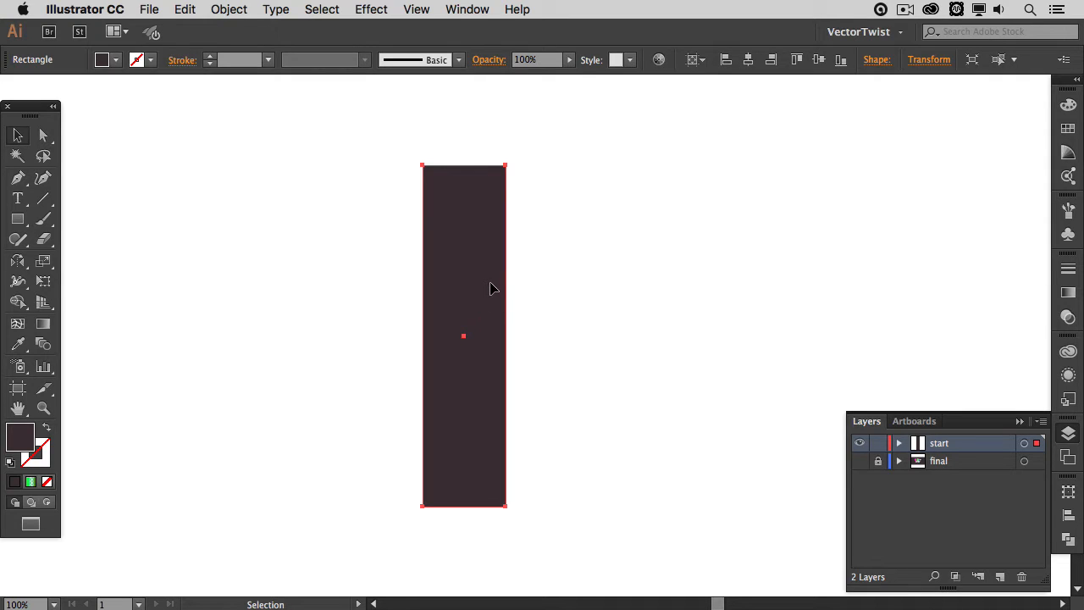
mouse_move(1070, 211)
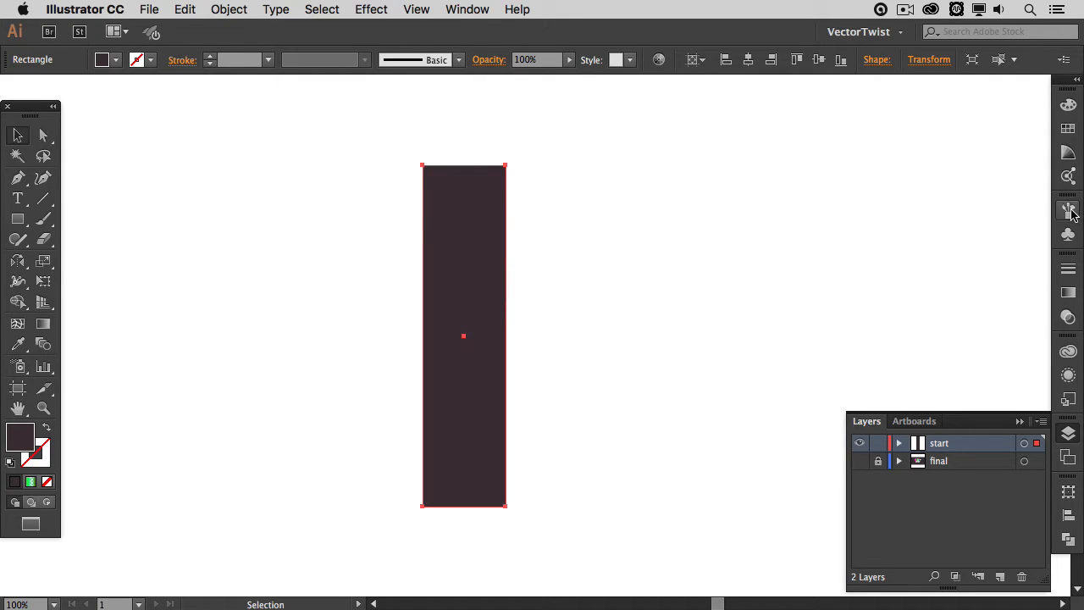
Save the rectangle as a new symbol named 'stripe' via the Symbols panel
click(1067, 210)
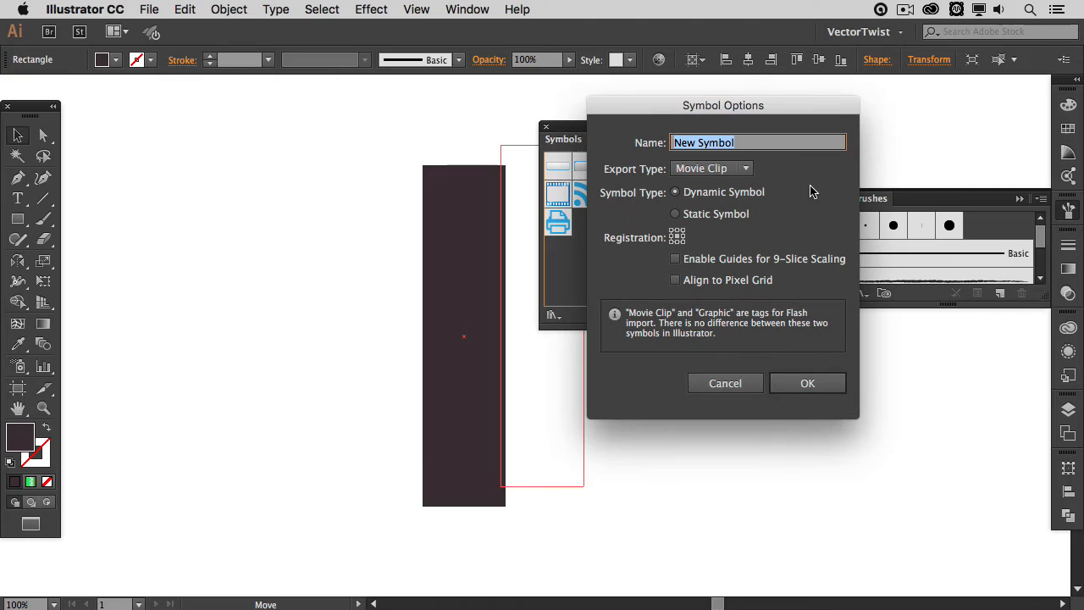
mouse_move(802, 115)
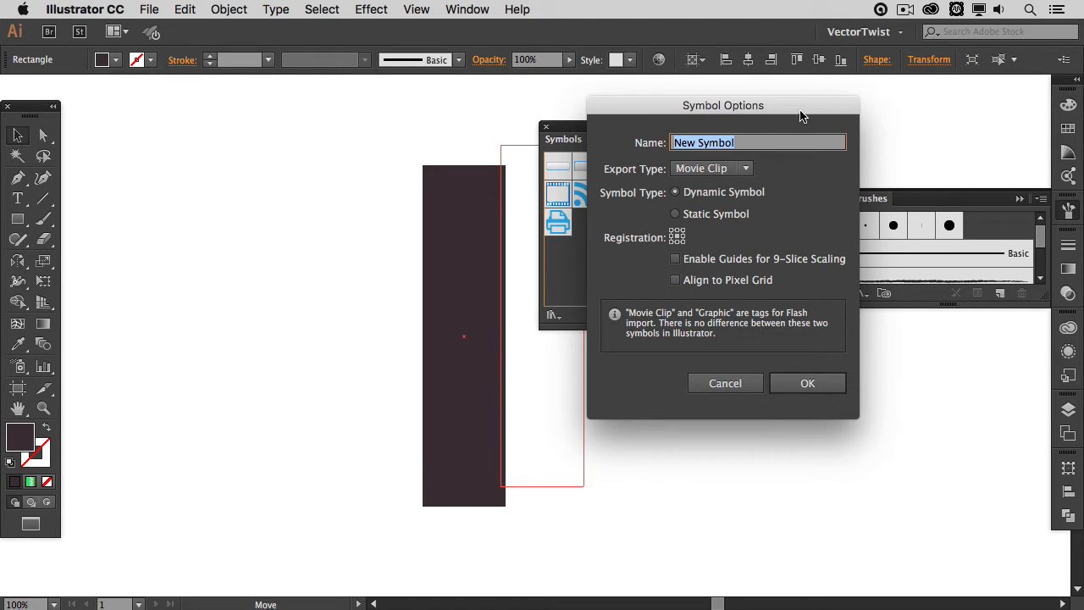
mouse_move(741, 154)
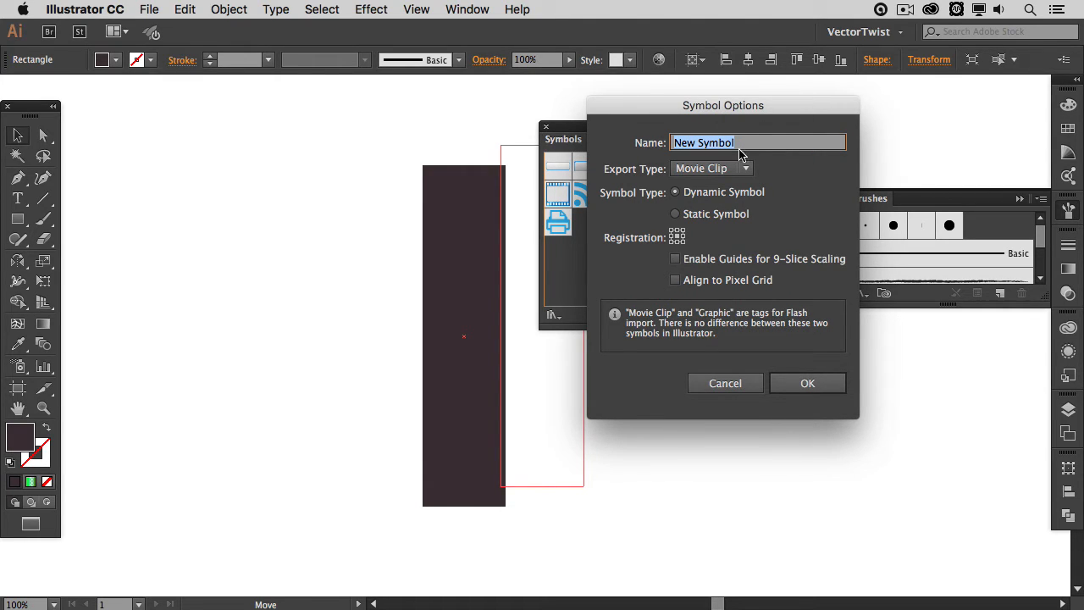
text(stripe)
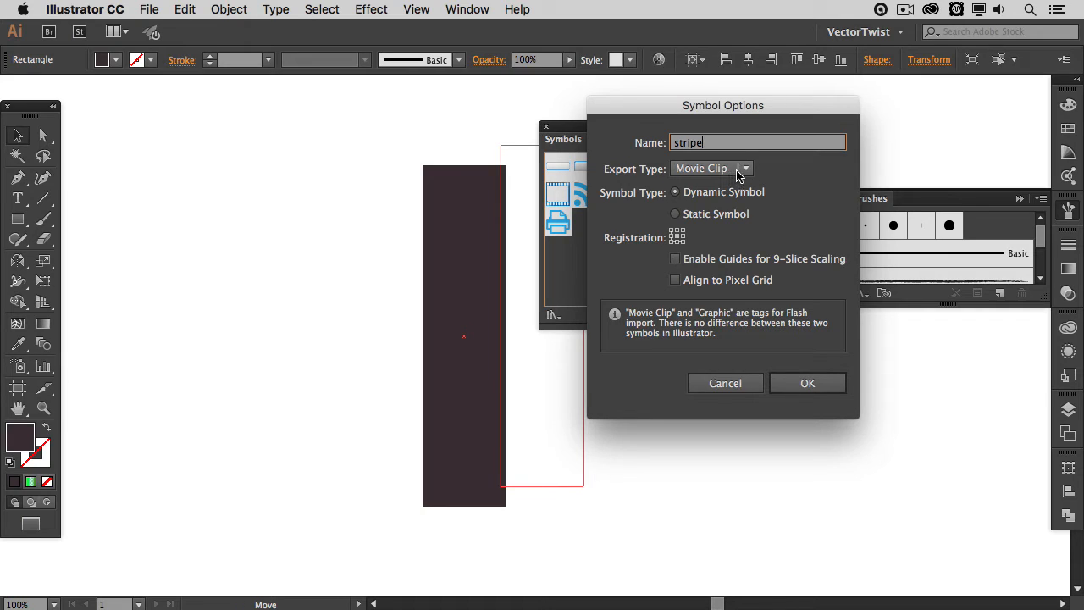
mouse_move(719, 207)
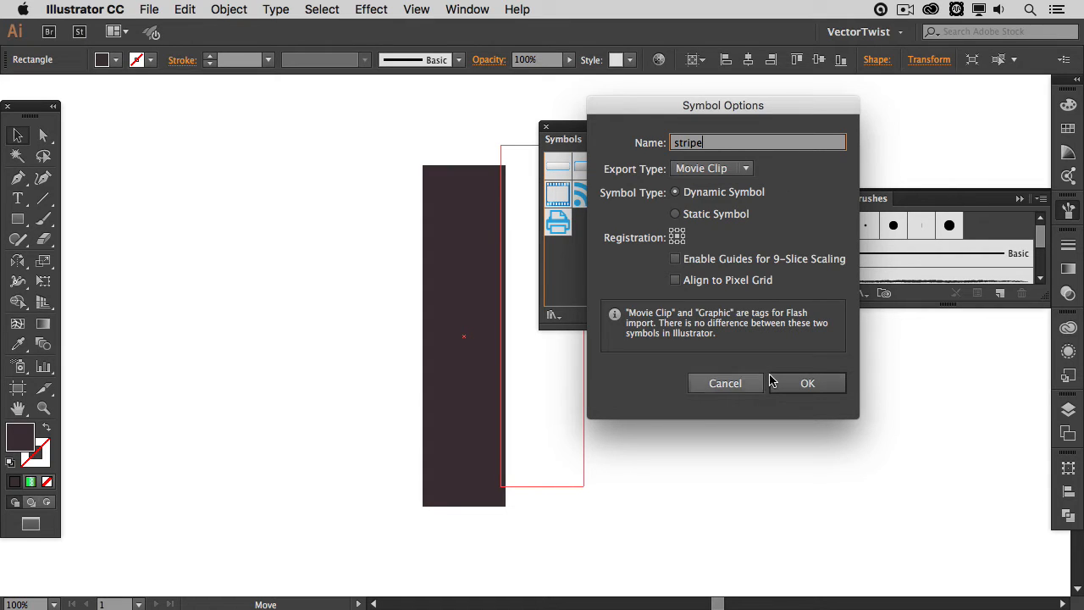
click(807, 382)
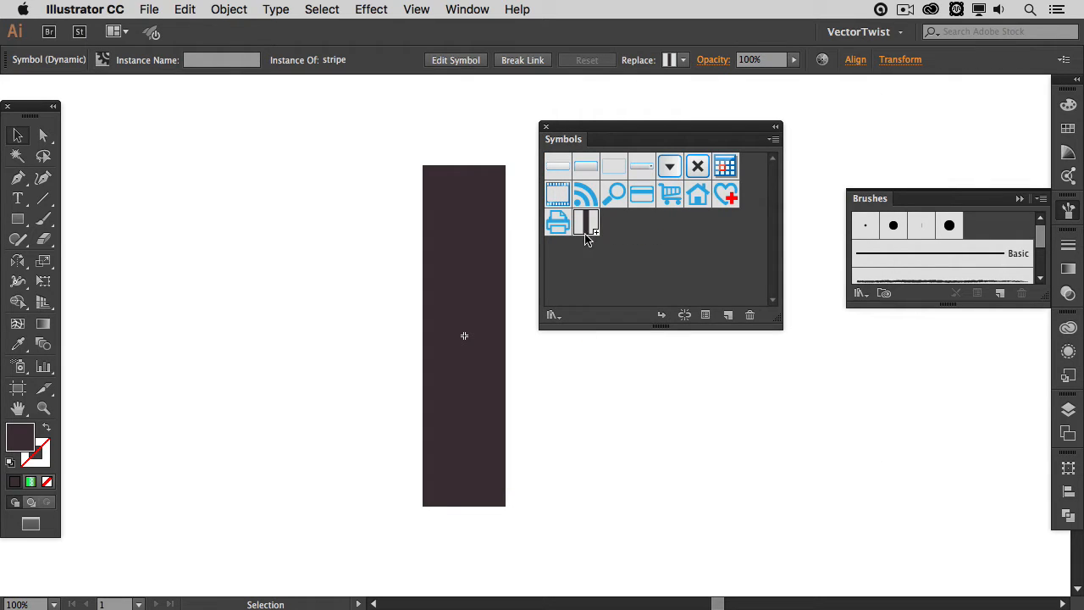
mouse_move(586, 223)
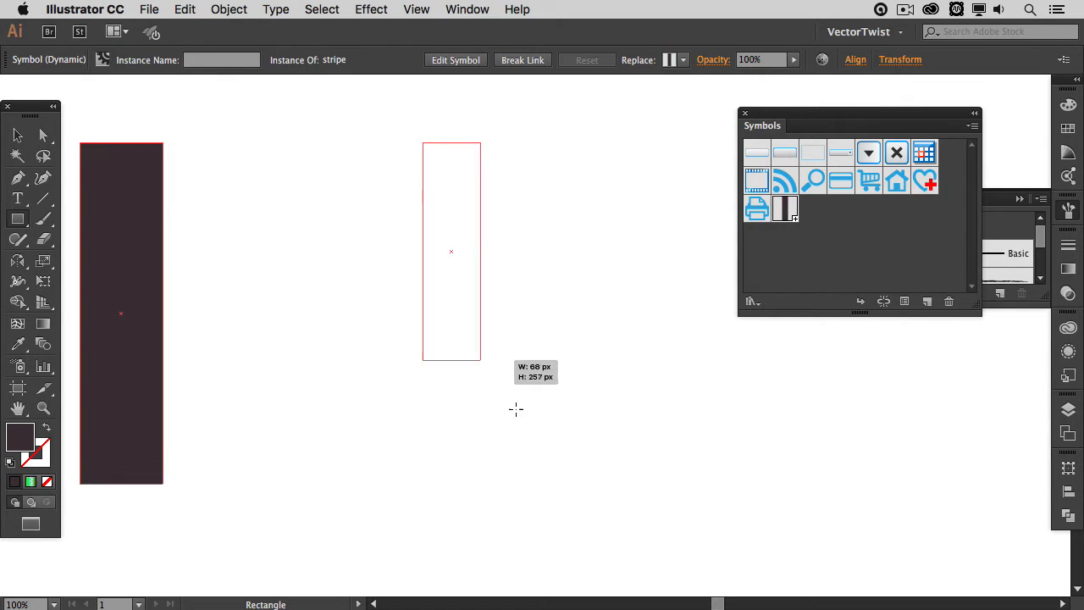
Draw a second tall rectangle and bring up Effect > 3D > Revolve for it
drag(423, 144, 517, 485)
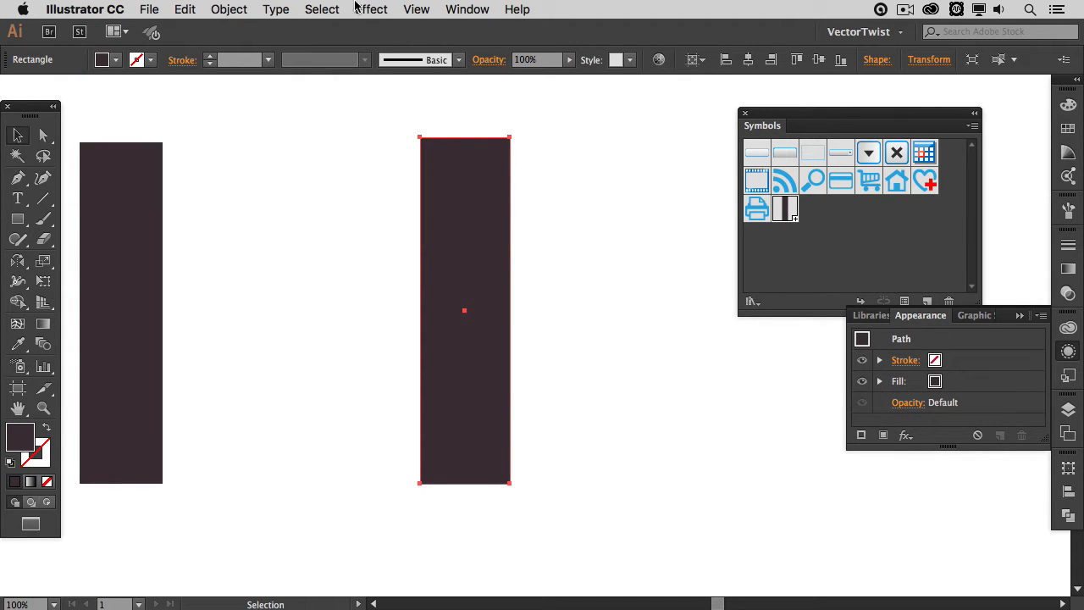
click(370, 10)
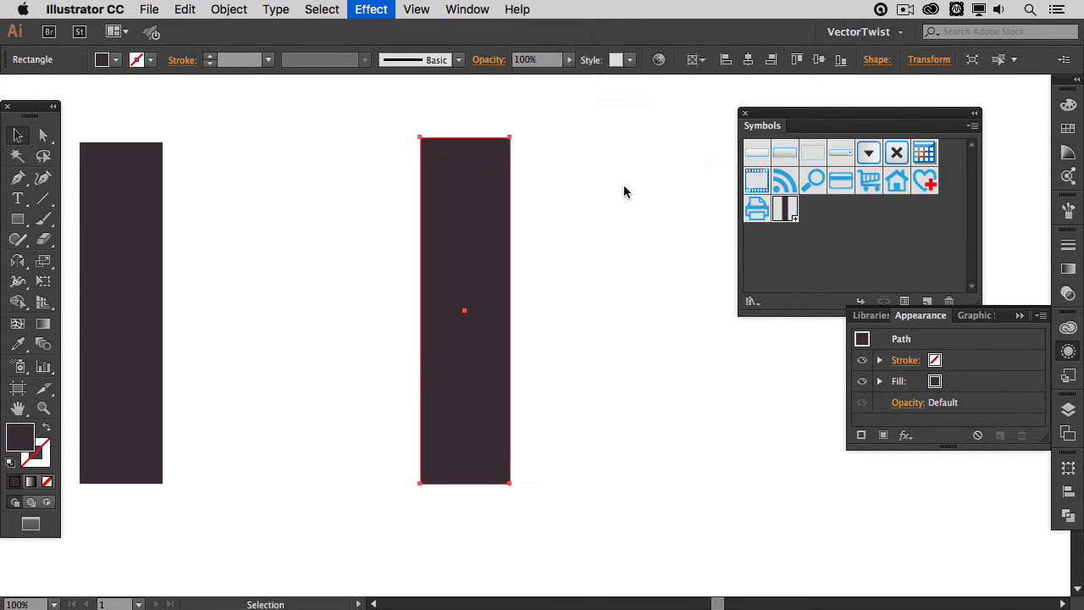
click(371, 10)
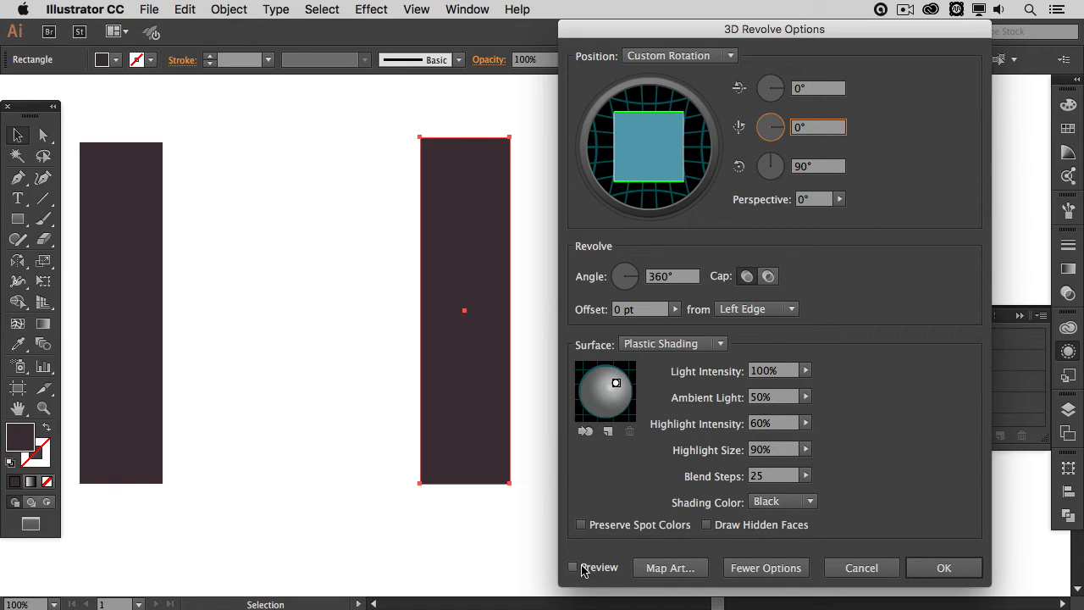
Enable preview, enter Map Art and step to surface 3 of 3 of the revolved shape
click(572, 565)
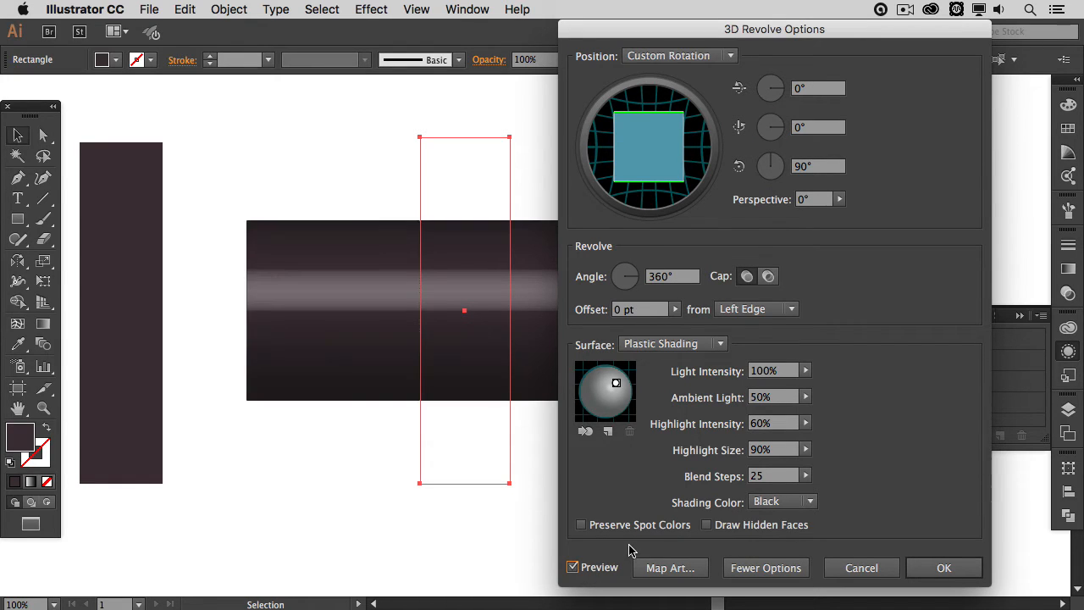
mouse_move(671, 567)
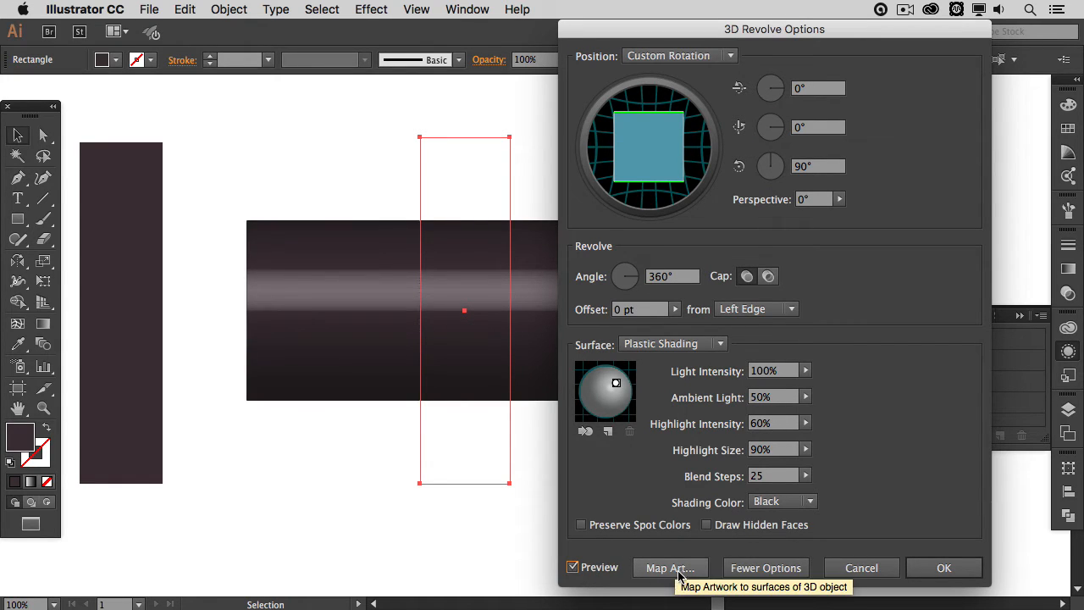
click(670, 568)
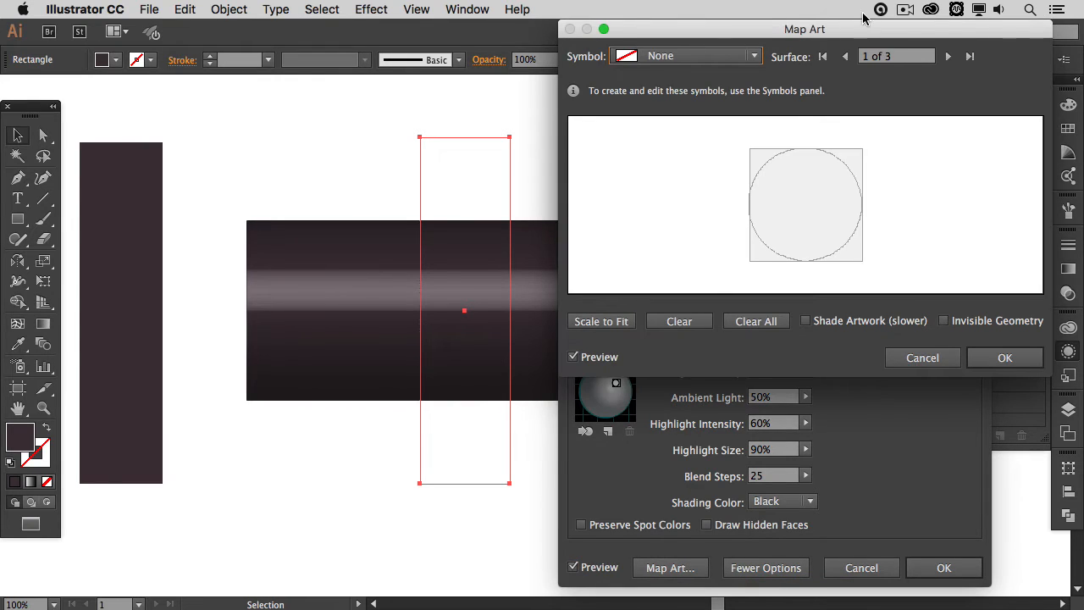
drag(804, 28, 773, 54)
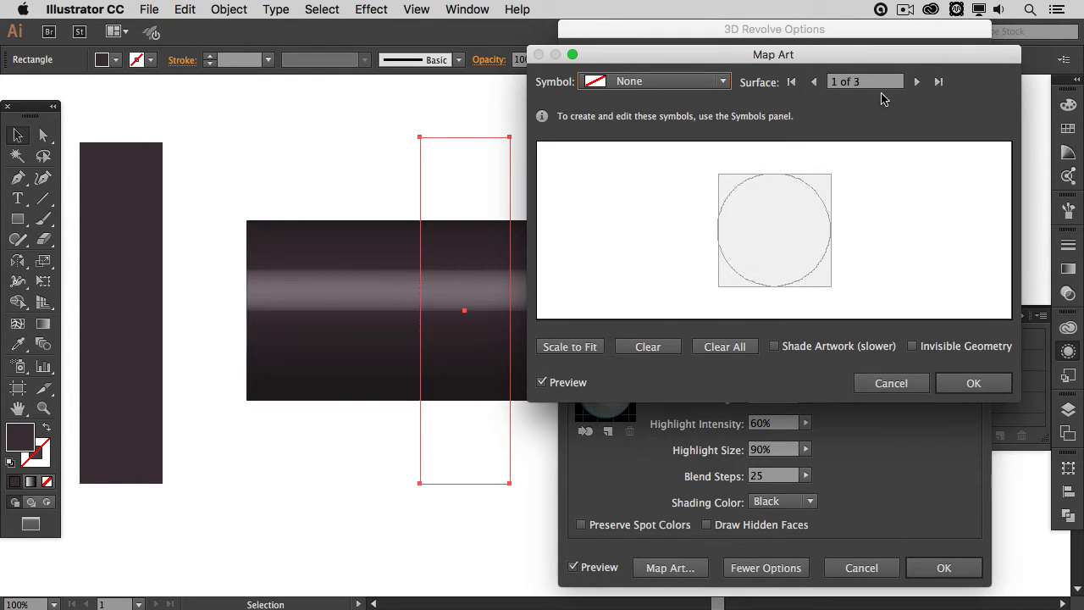
click(938, 82)
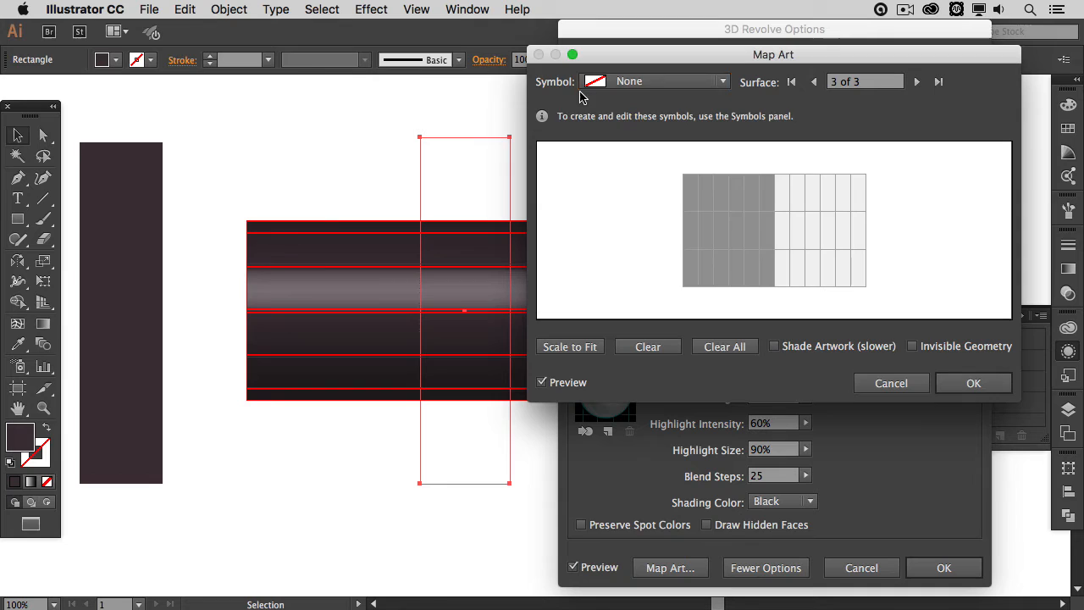
Map the stripe symbol onto surface 3 and hide the revolved geometry
click(721, 81)
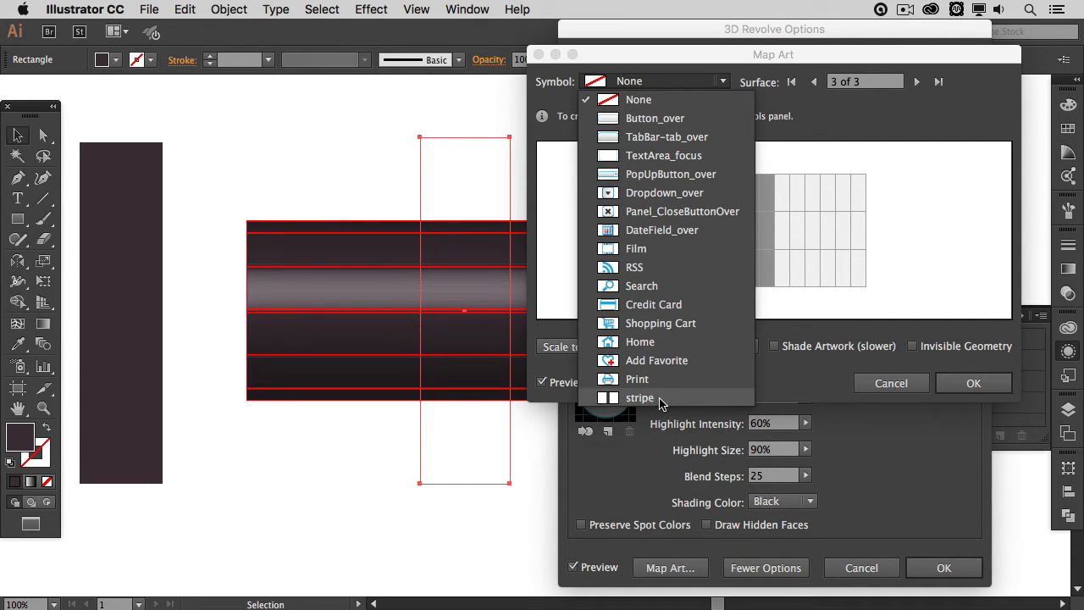
click(640, 398)
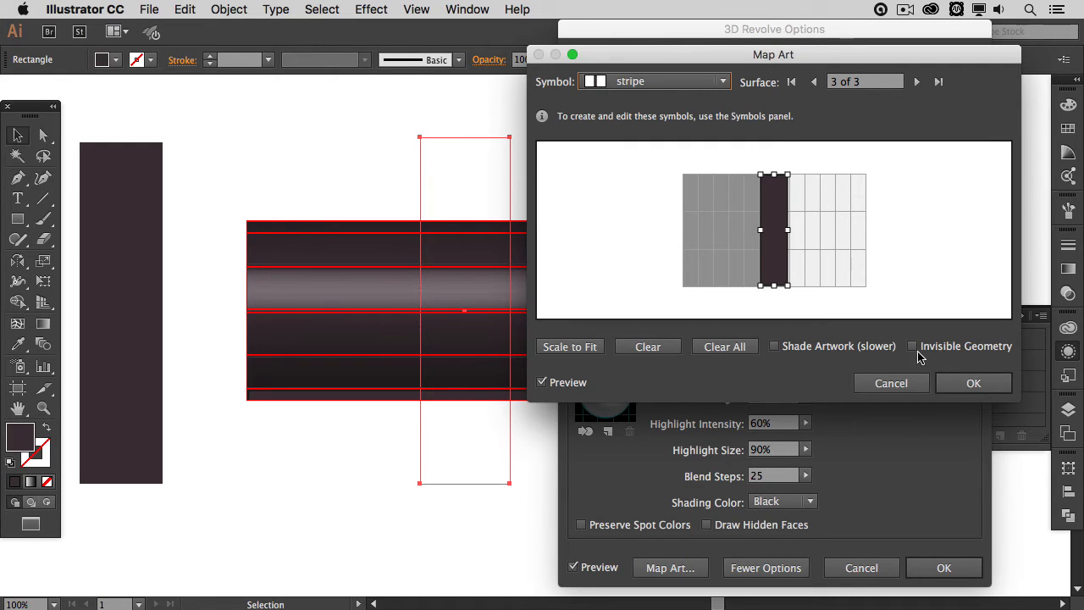
click(911, 345)
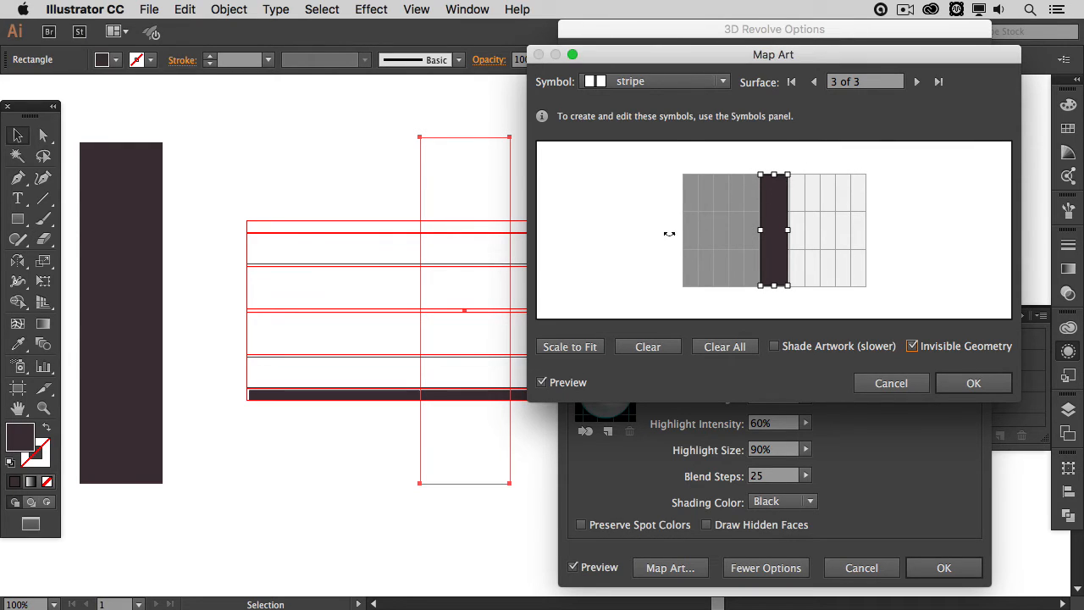
mouse_move(783, 168)
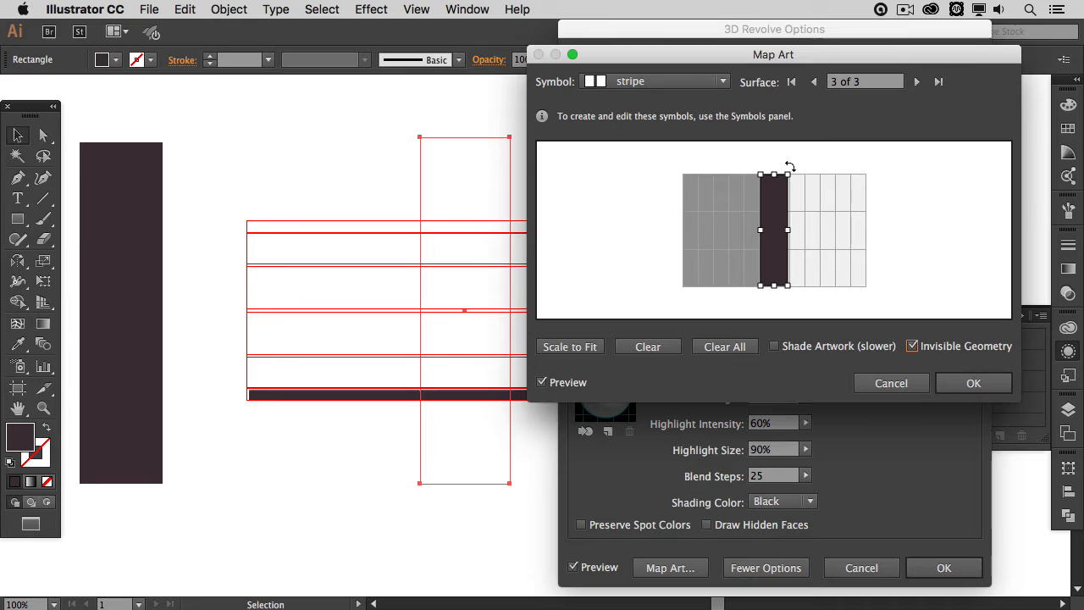
Rotate the mapped stripe diagonally across surface 3 so the form bends into a ribbon V
drag(772, 173, 788, 179)
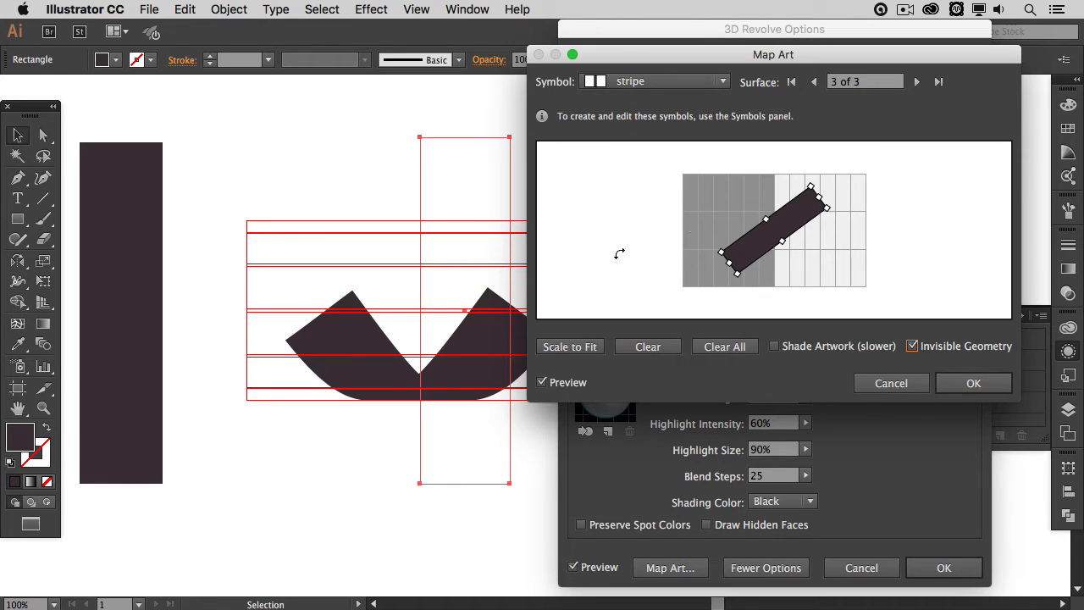
drag(772, 54, 796, 44)
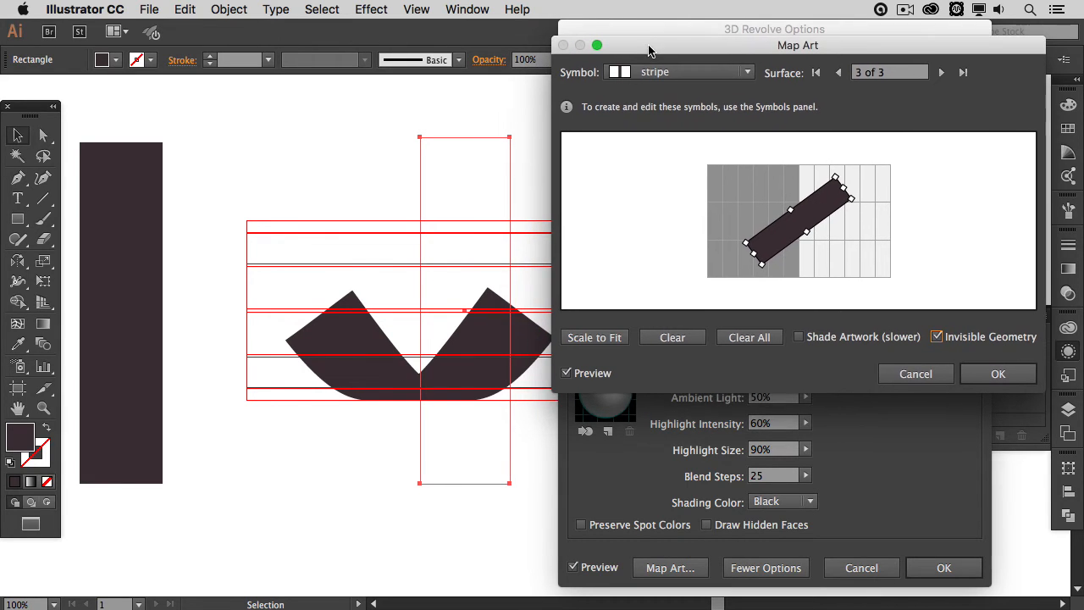
mouse_move(851, 183)
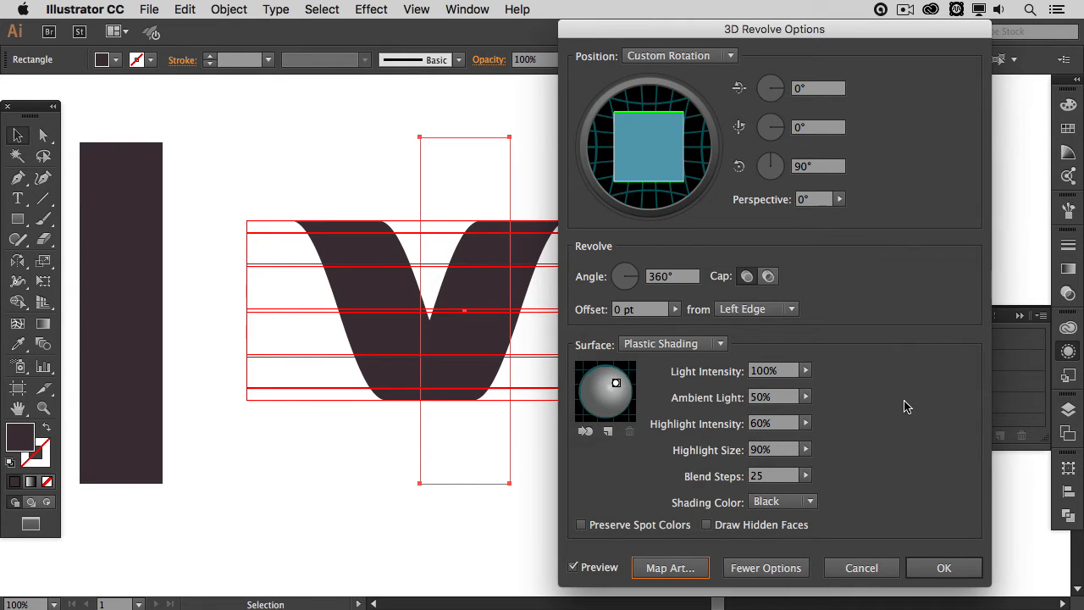
mouse_move(904, 430)
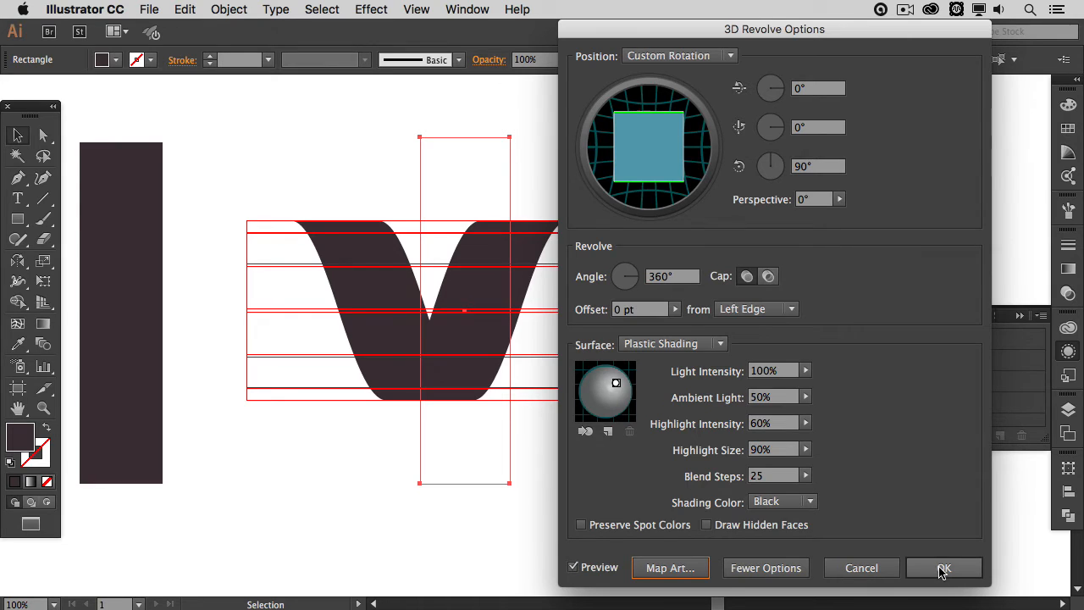
Commit the 3D Revolve with mapped stripe, leaving the twisted ribbon V on the artboard
click(943, 568)
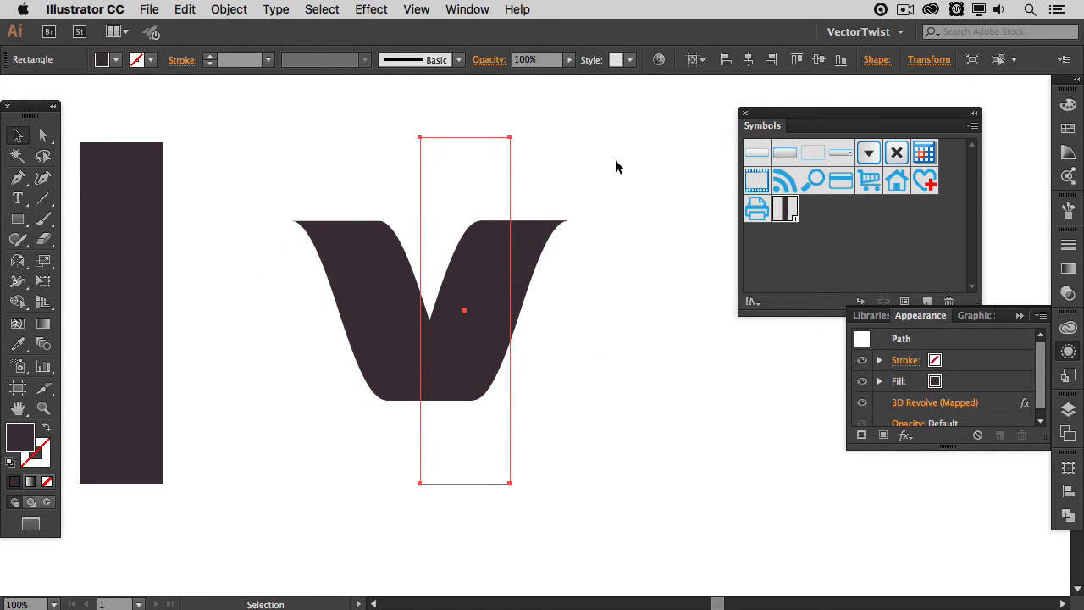
mouse_move(606, 223)
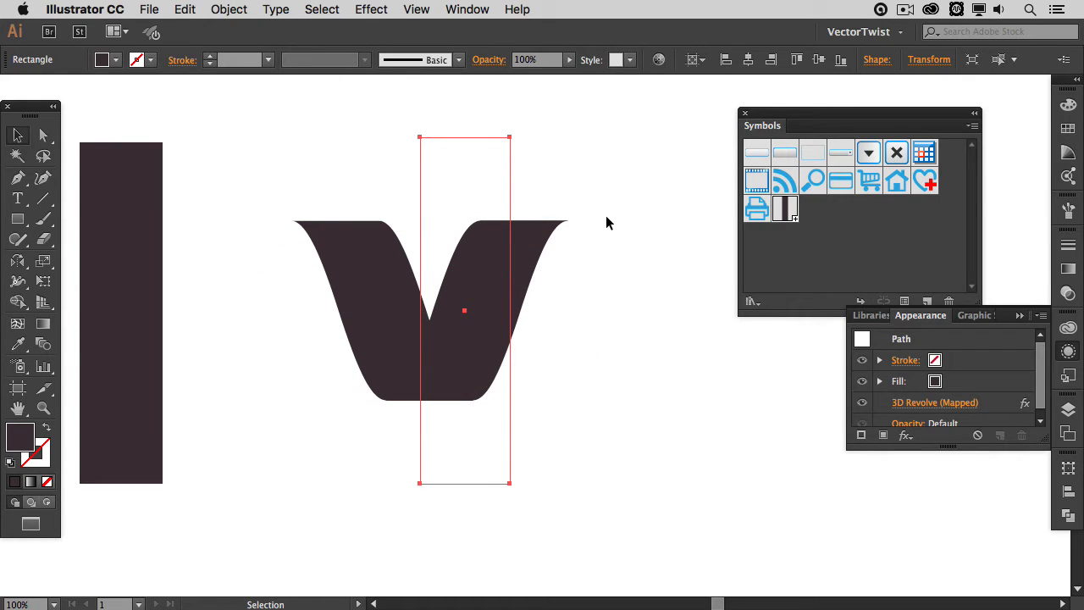
mouse_move(635, 203)
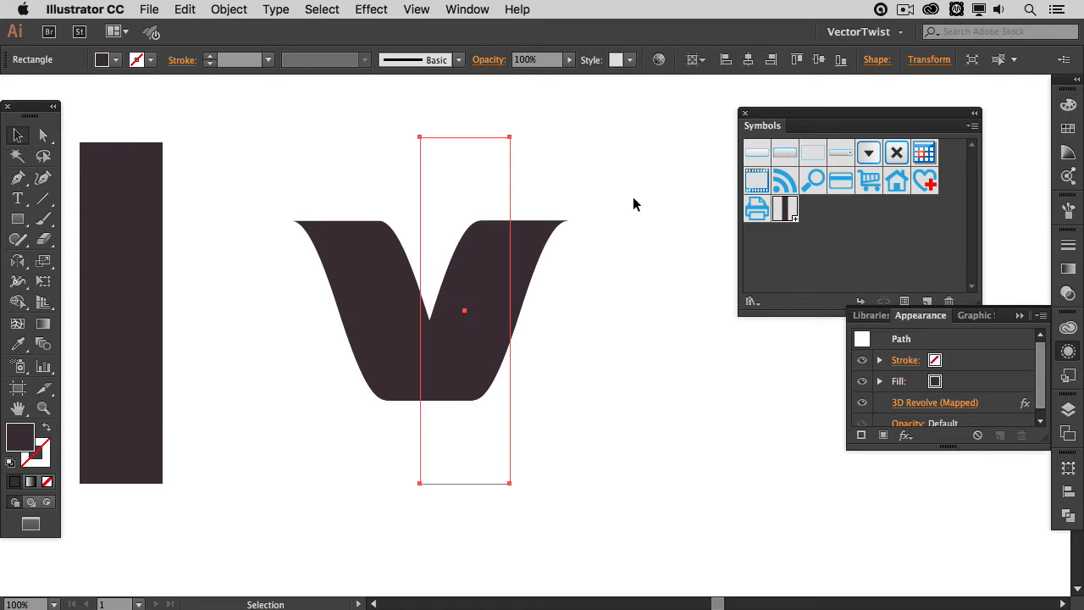
mouse_move(647, 186)
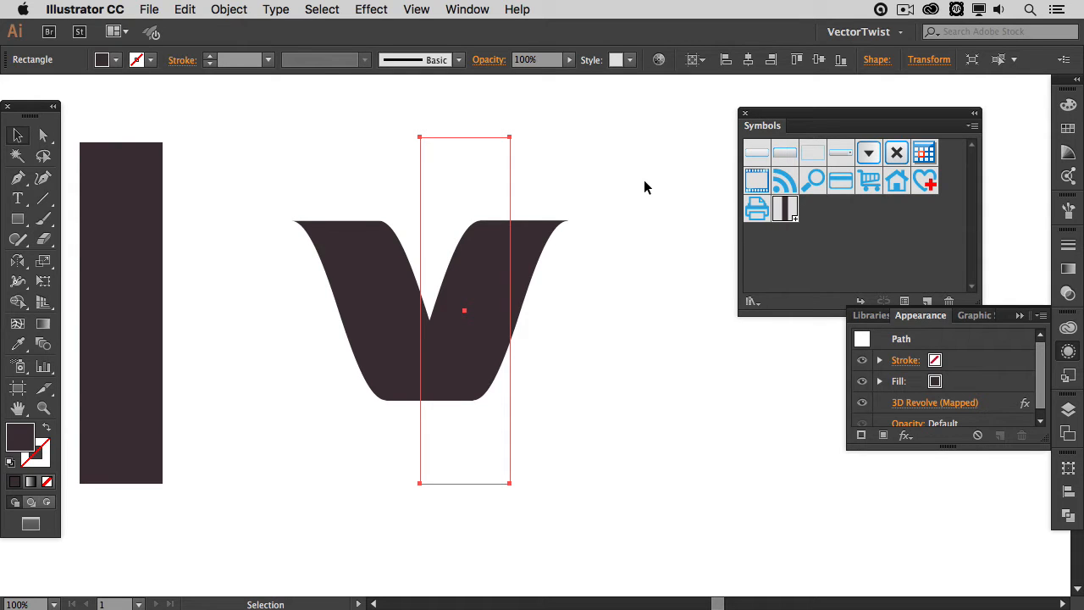
click(229, 10)
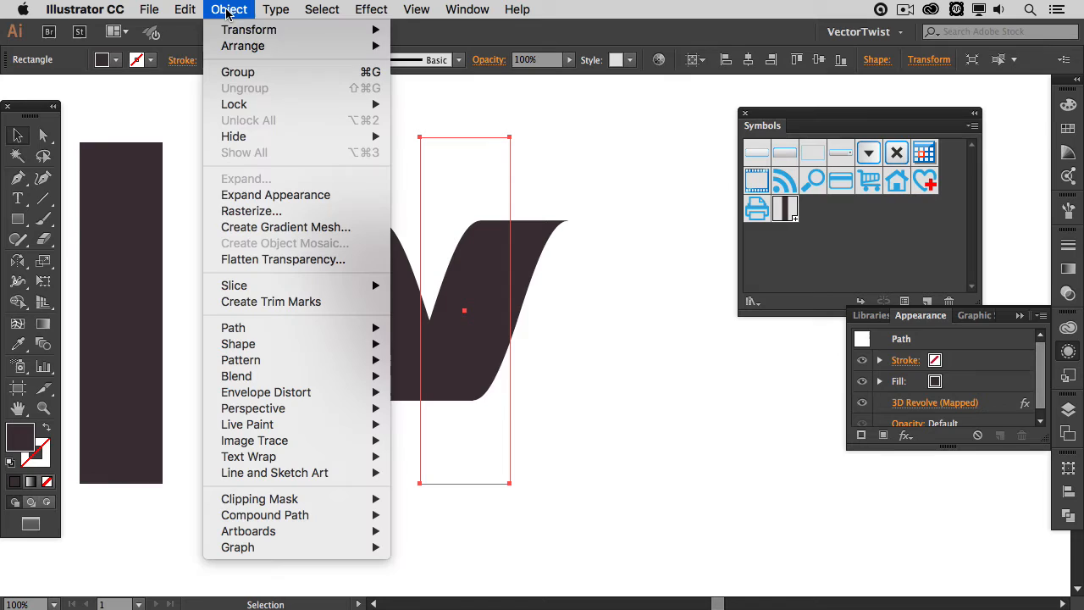
Expand the ribbon V's appearance into plain editable vector artwork
click(237, 71)
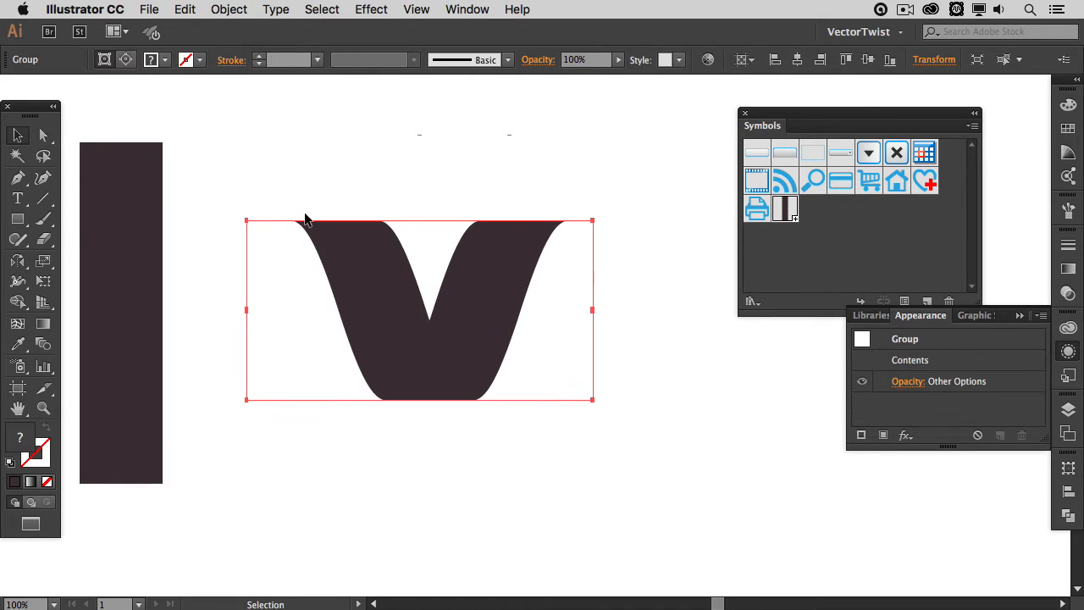
mouse_move(286, 233)
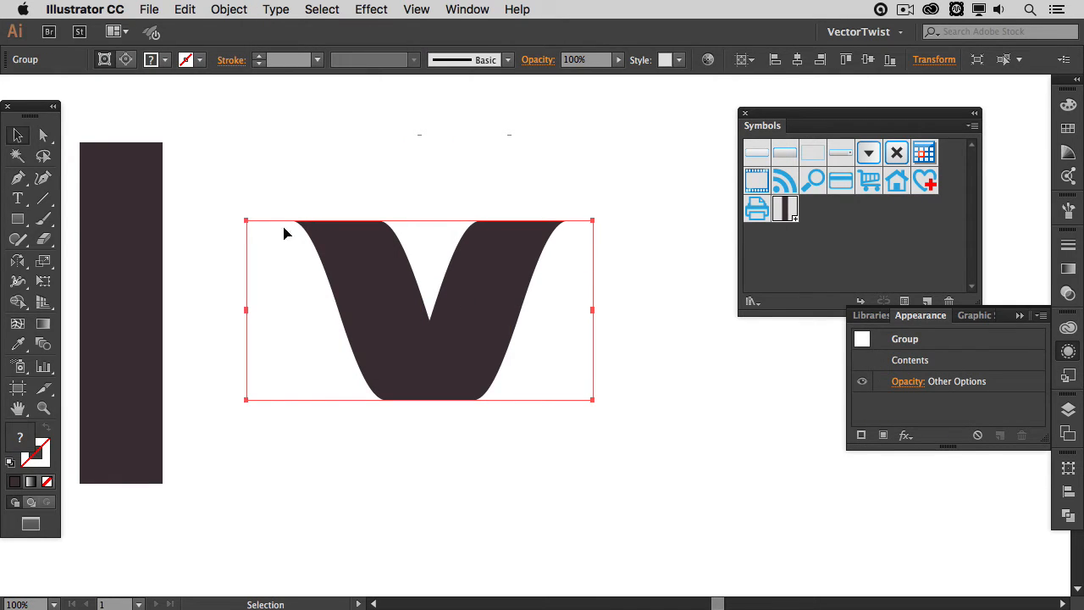
mouse_move(638, 443)
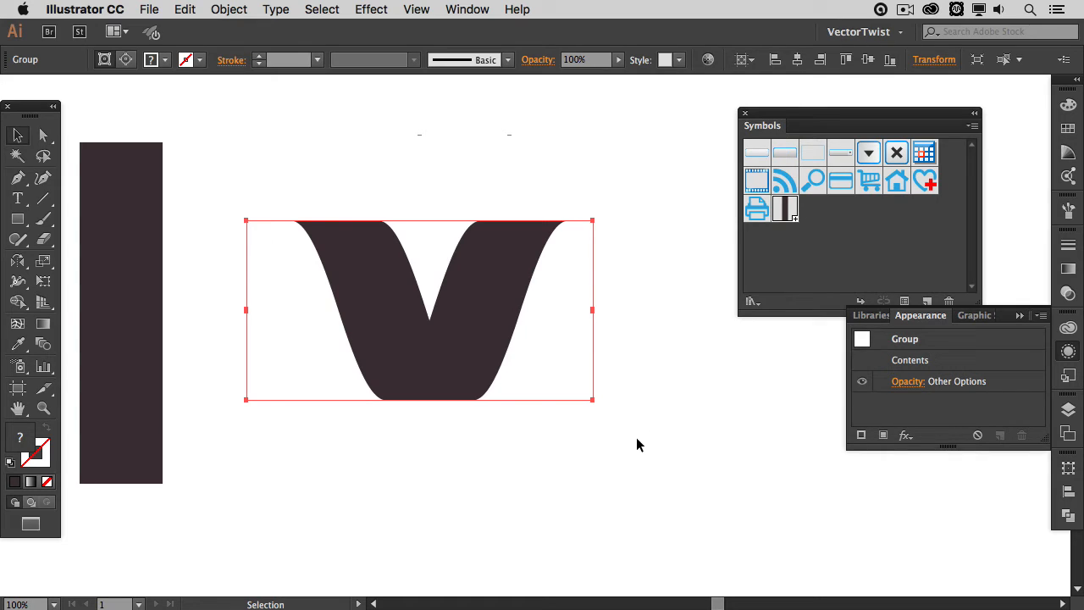
mouse_move(407, 492)
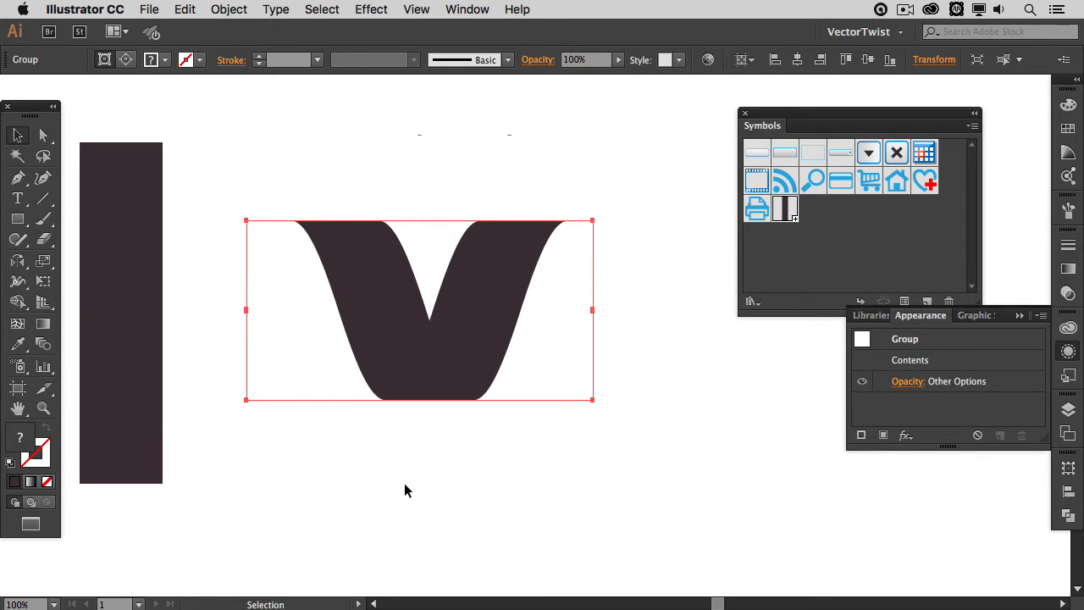
mouse_move(241, 19)
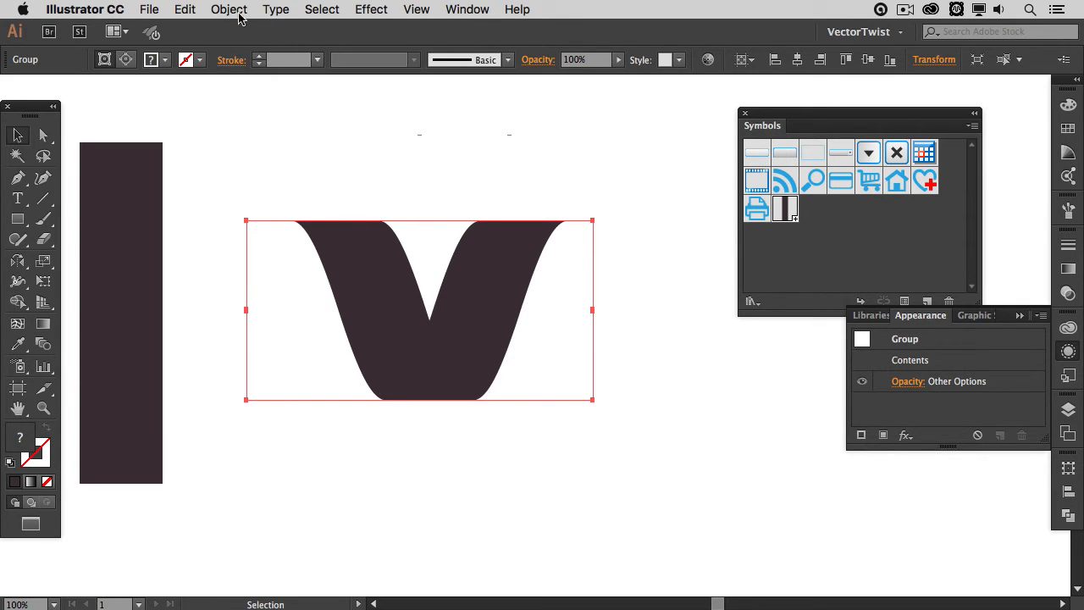
Ungroup the ribbon into separate paths and select the stray empty path at its top edge
click(229, 10)
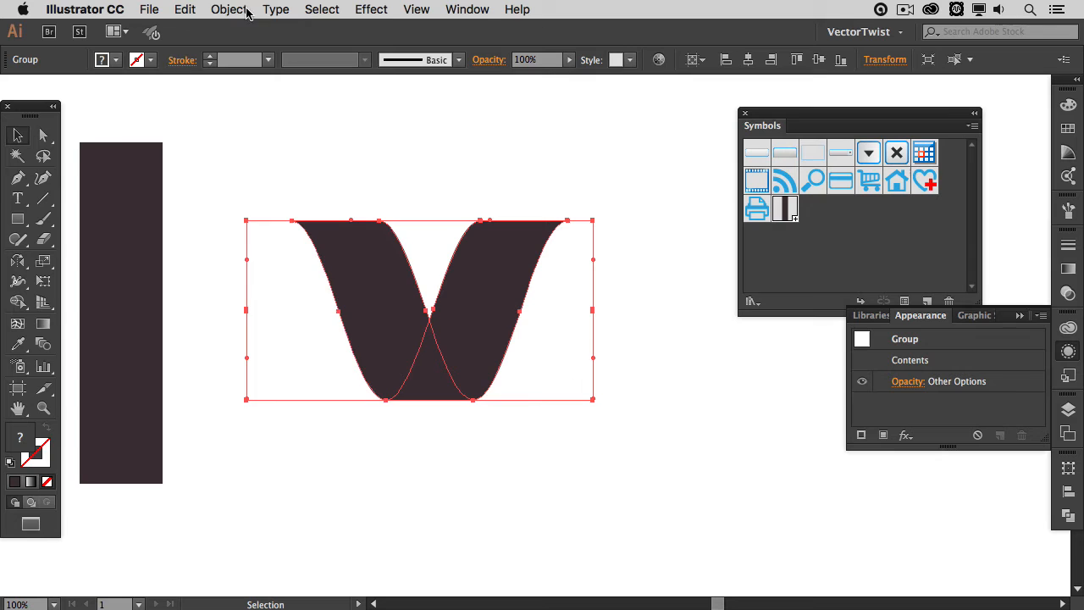
click(229, 10)
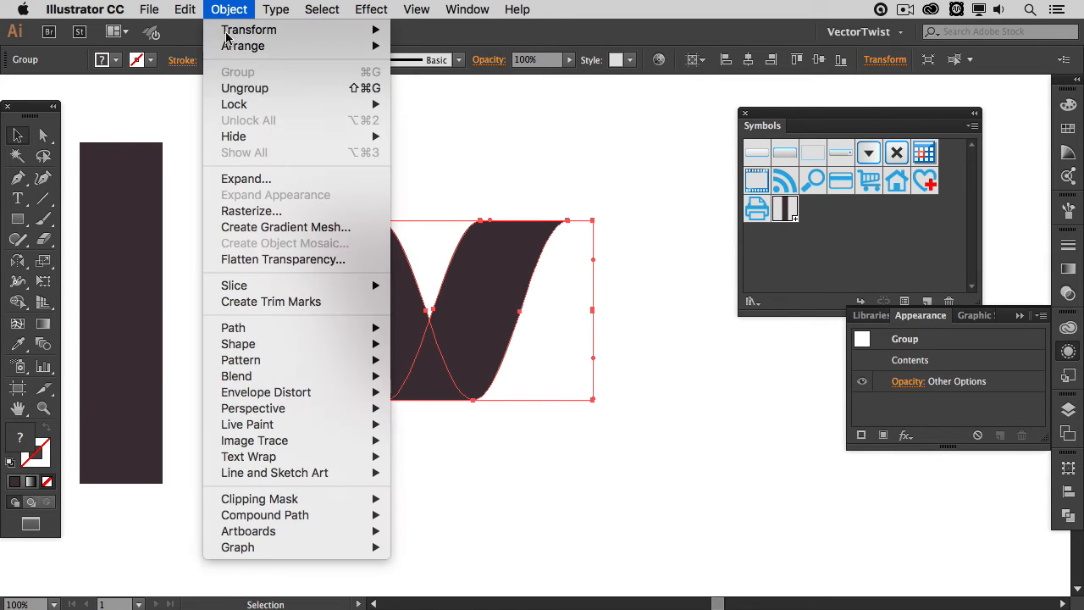
click(274, 195)
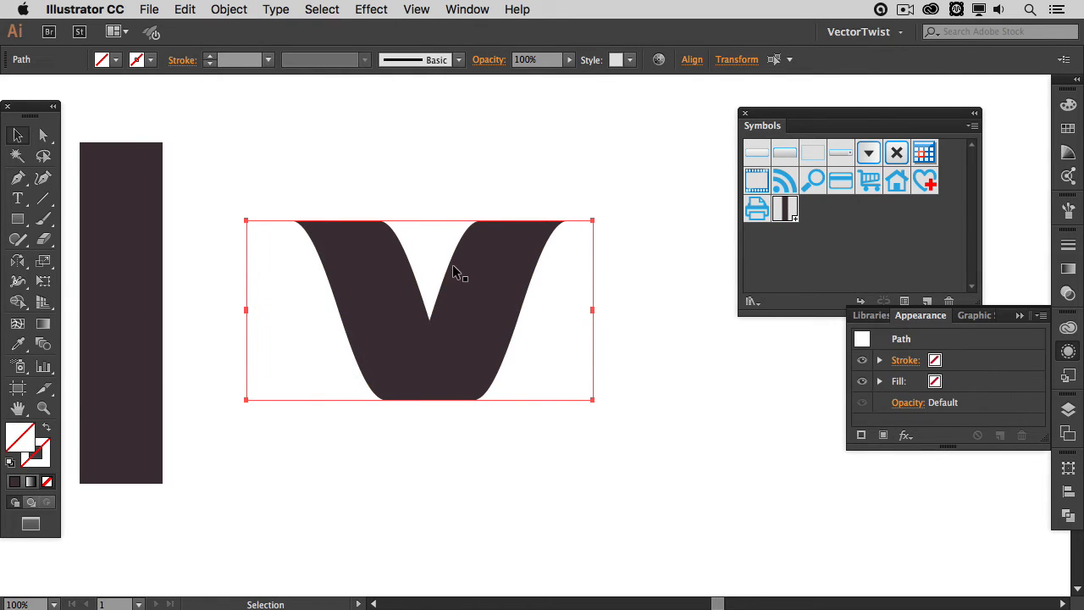
click(347, 262)
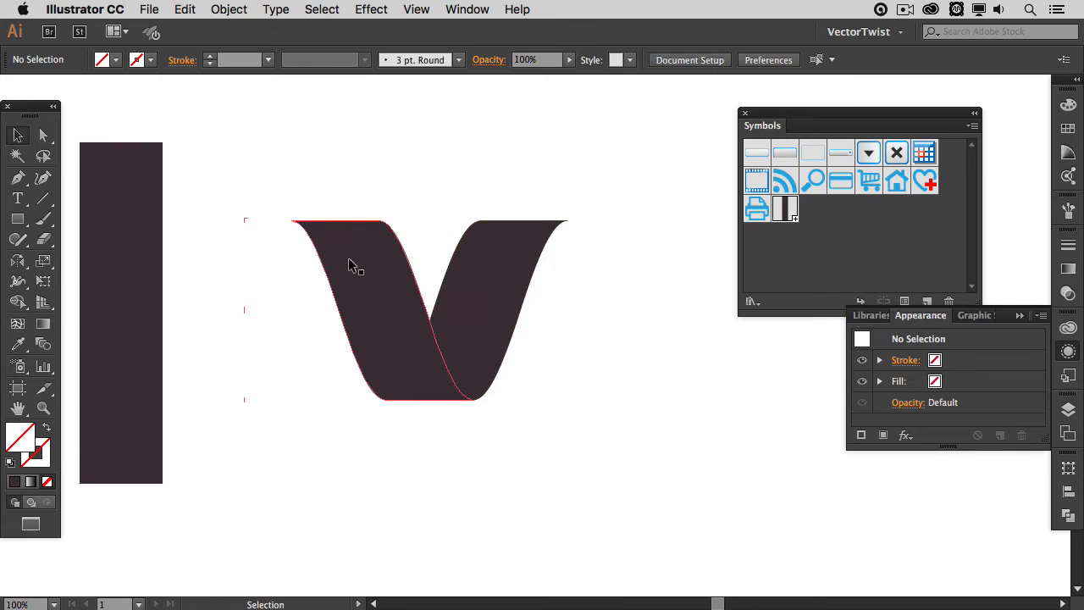
click(356, 263)
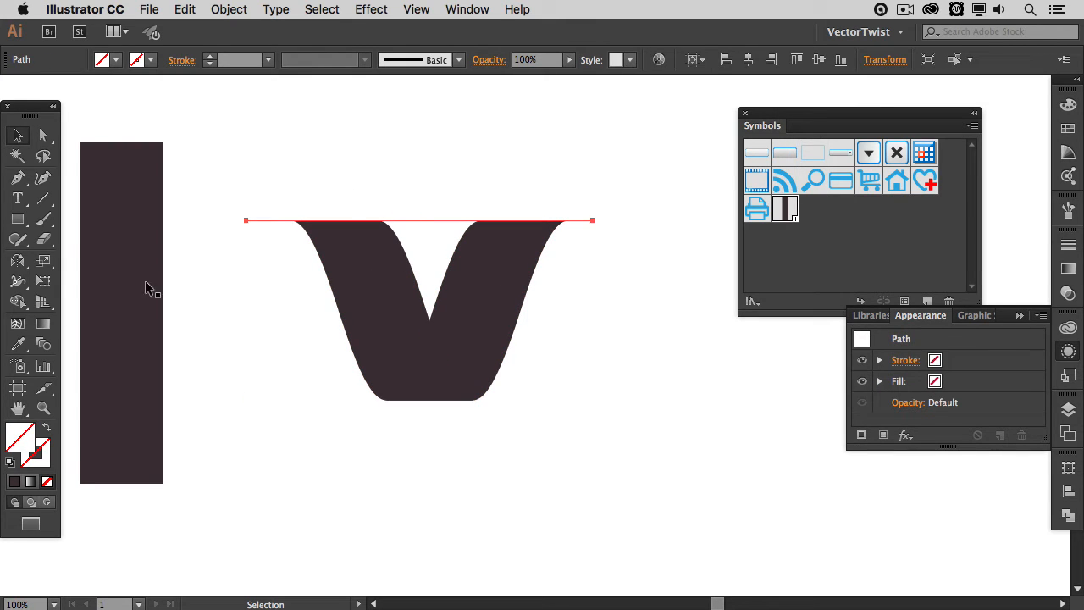
mouse_move(7, 458)
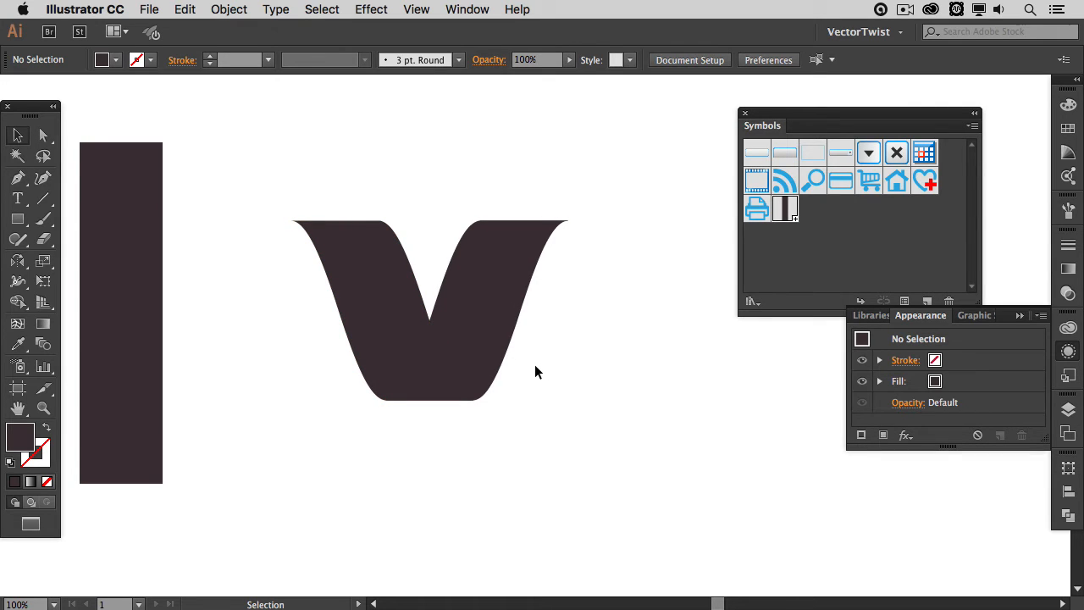
mouse_move(1067, 121)
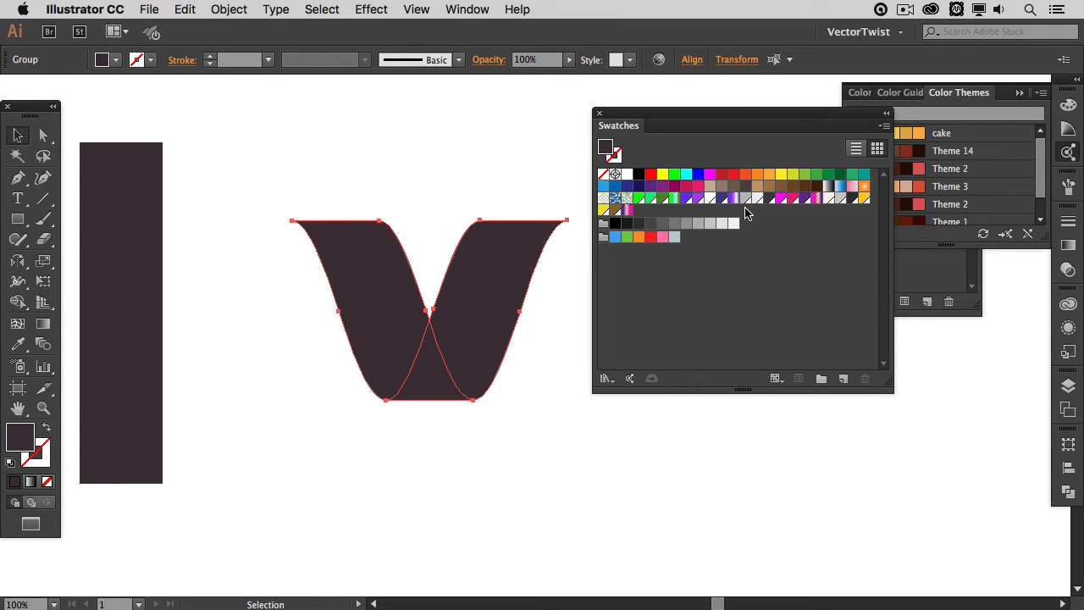
mouse_move(830, 193)
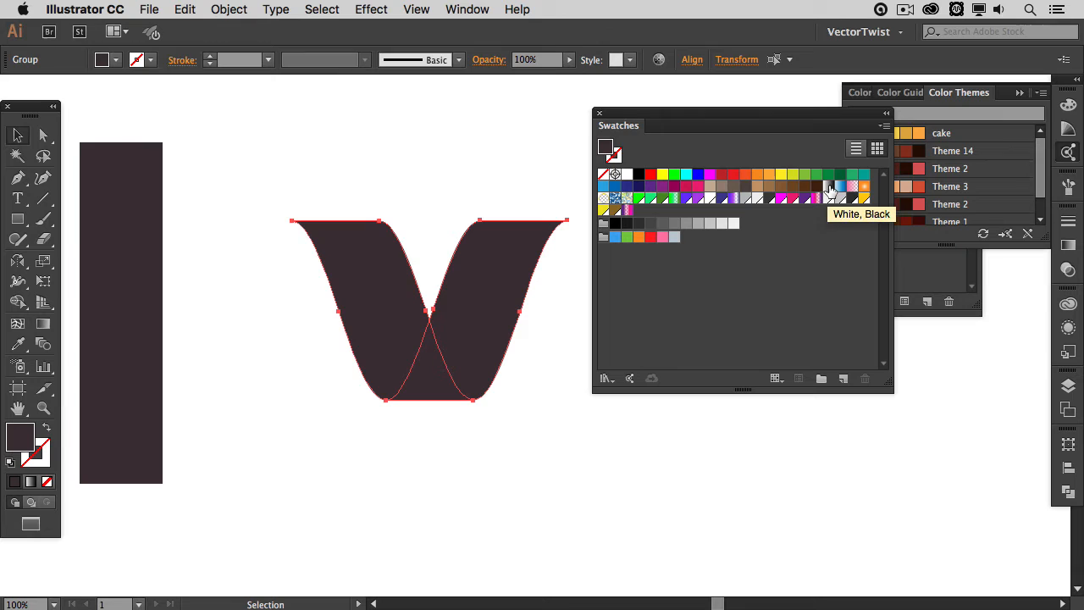
Fill the ribbon bands with the White, Black gradient swatch and select the left piece
click(829, 186)
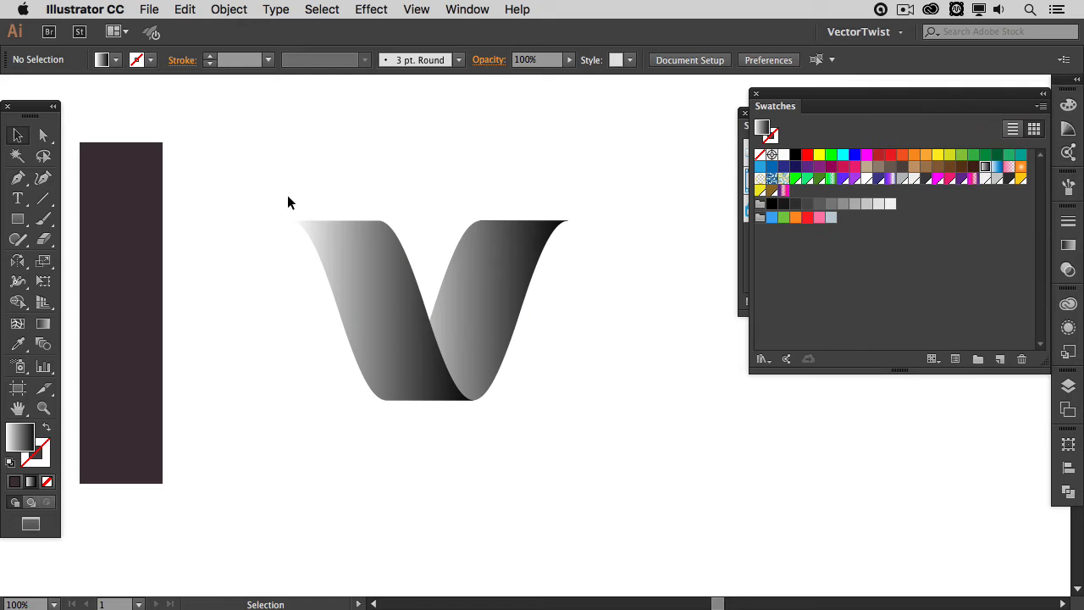
click(376, 325)
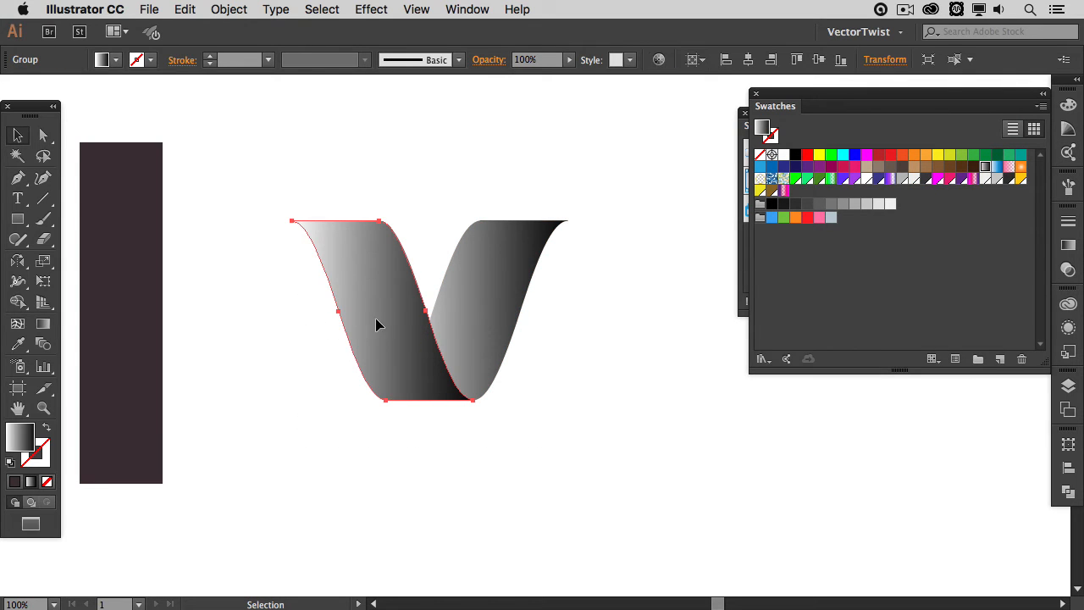
Duplicate the ribbon to the right to extend the V into a W and group all the pieces
drag(381, 312, 565, 312)
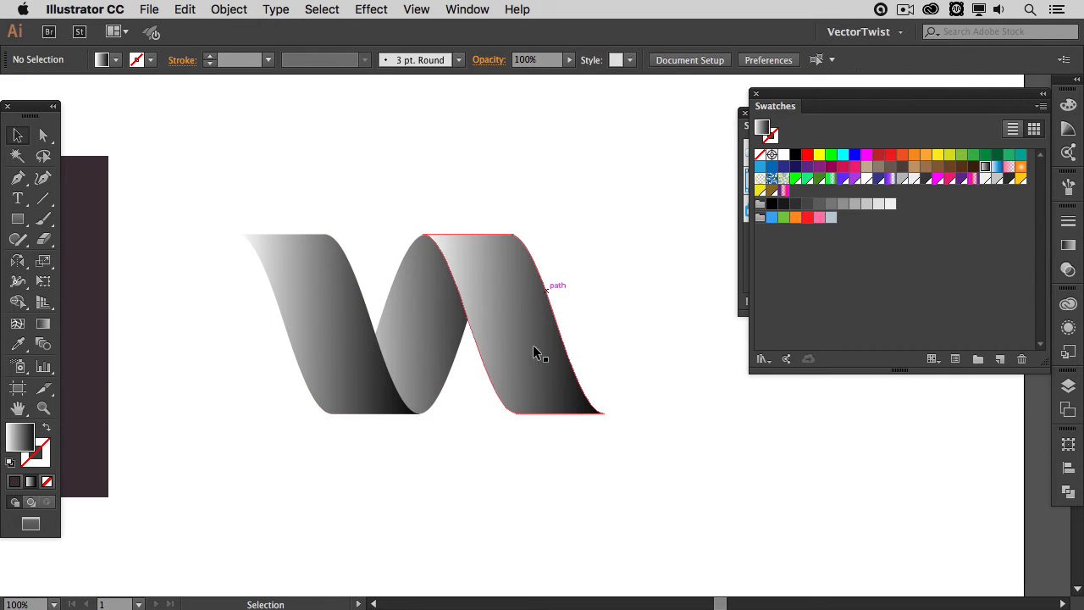
click(427, 355)
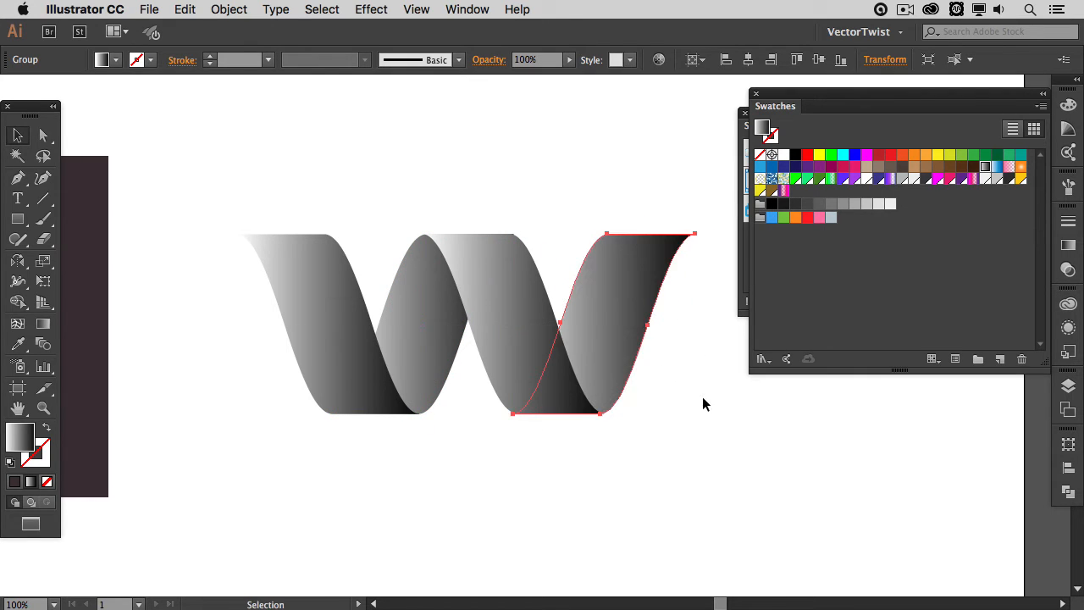
click(274, 234)
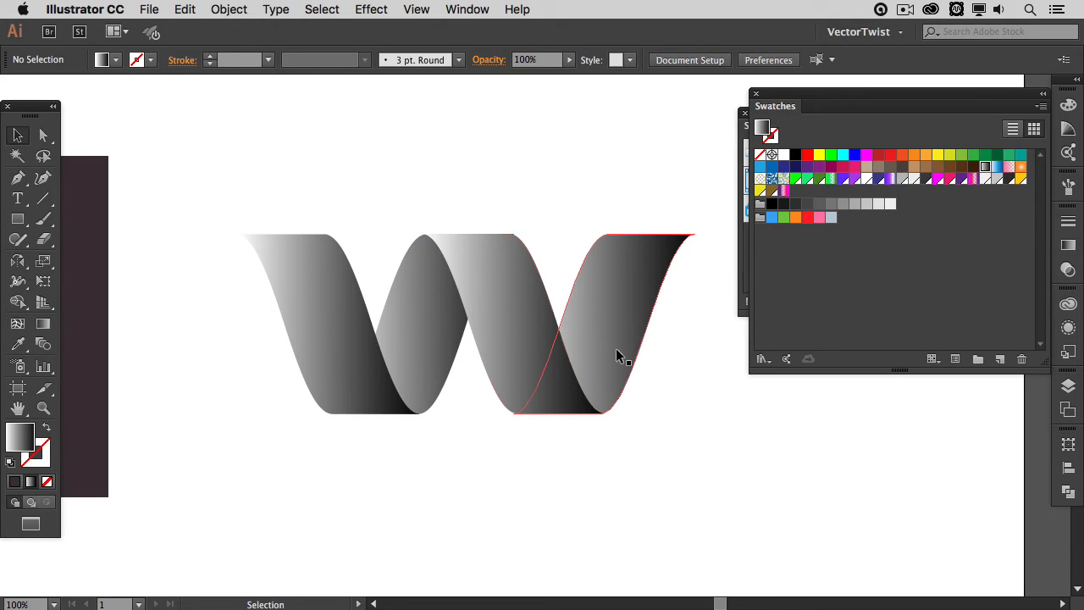
click(210, 193)
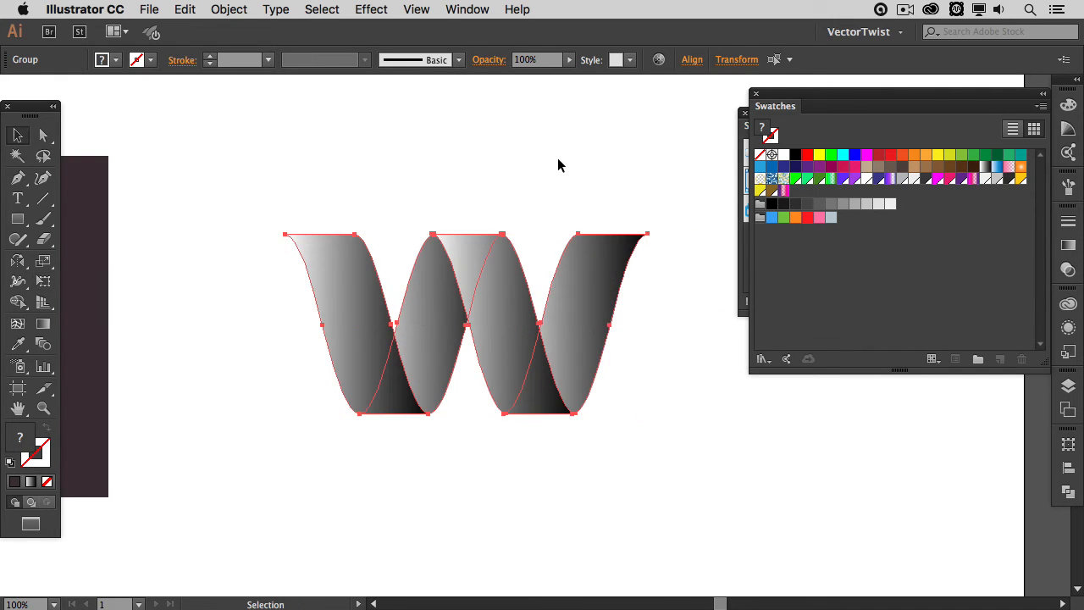
Duplicate the ribbon pieces left and right so the coil gains three twisting loops
click(339, 294)
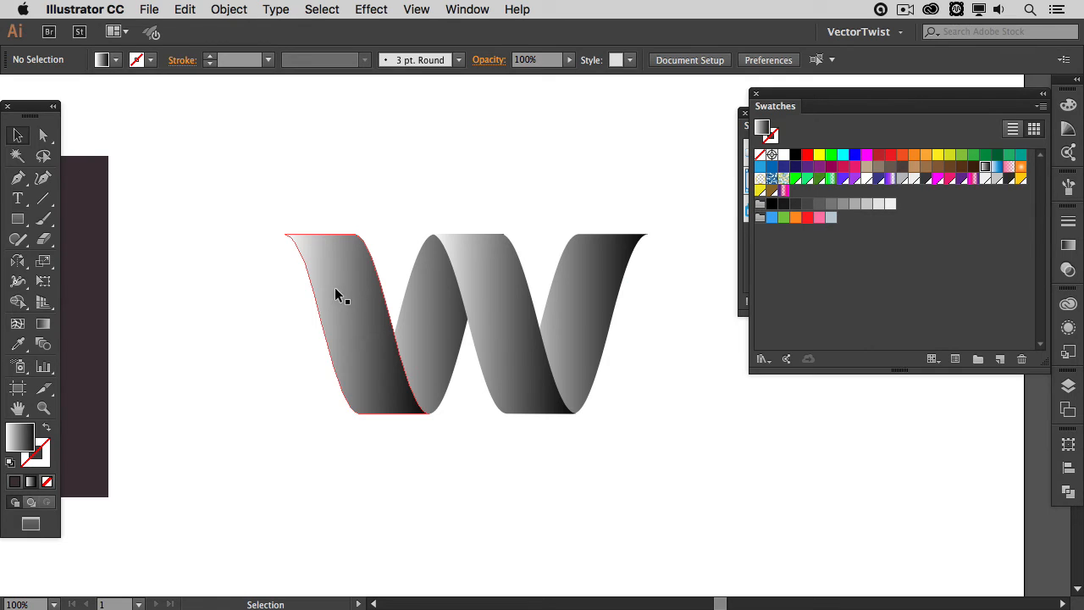
click(431, 289)
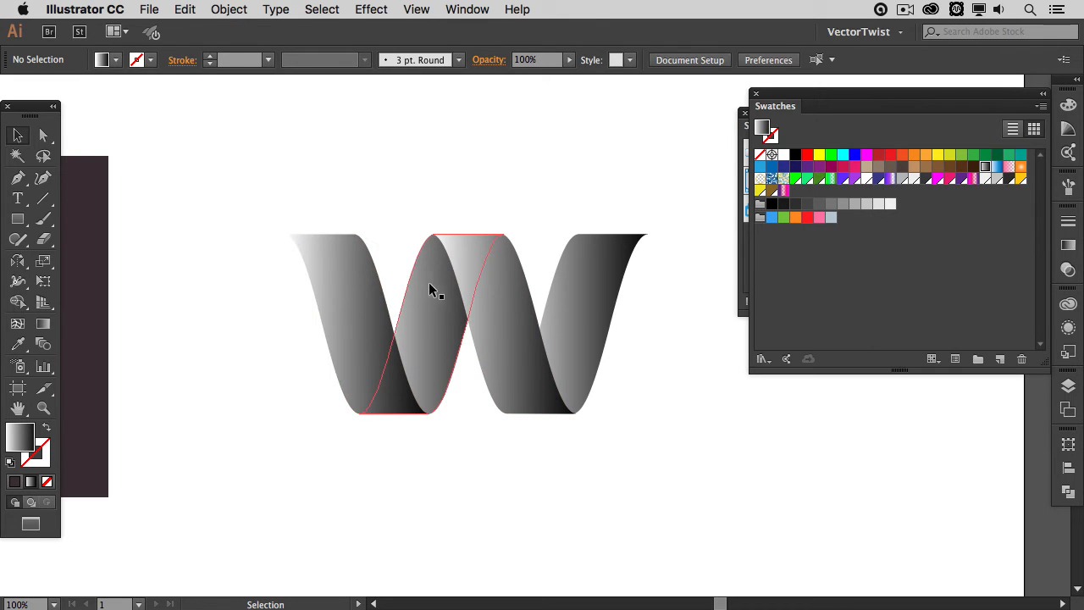
click(432, 288)
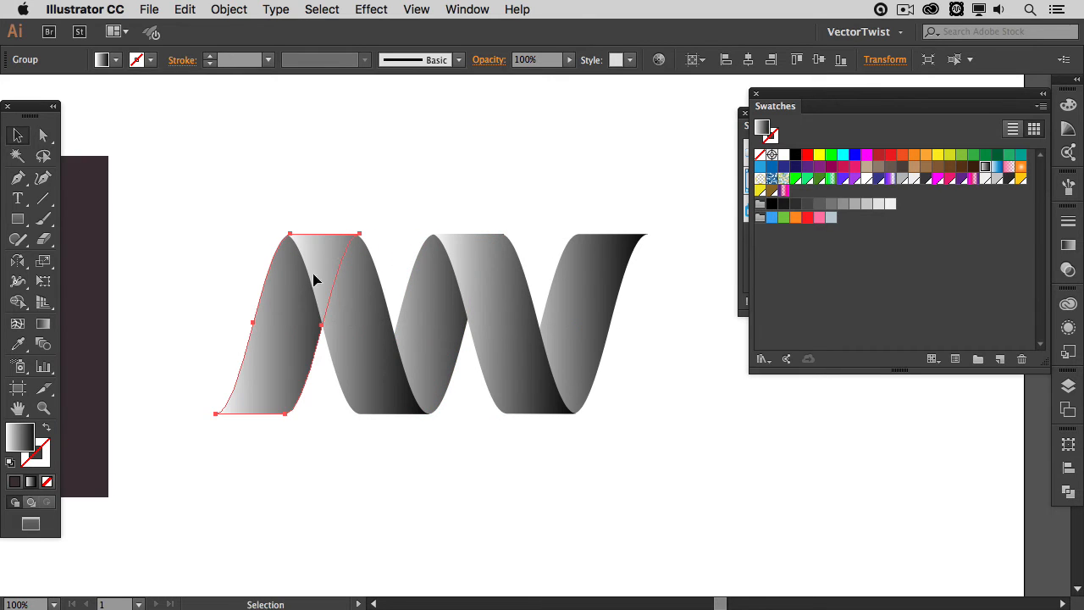
click(369, 267)
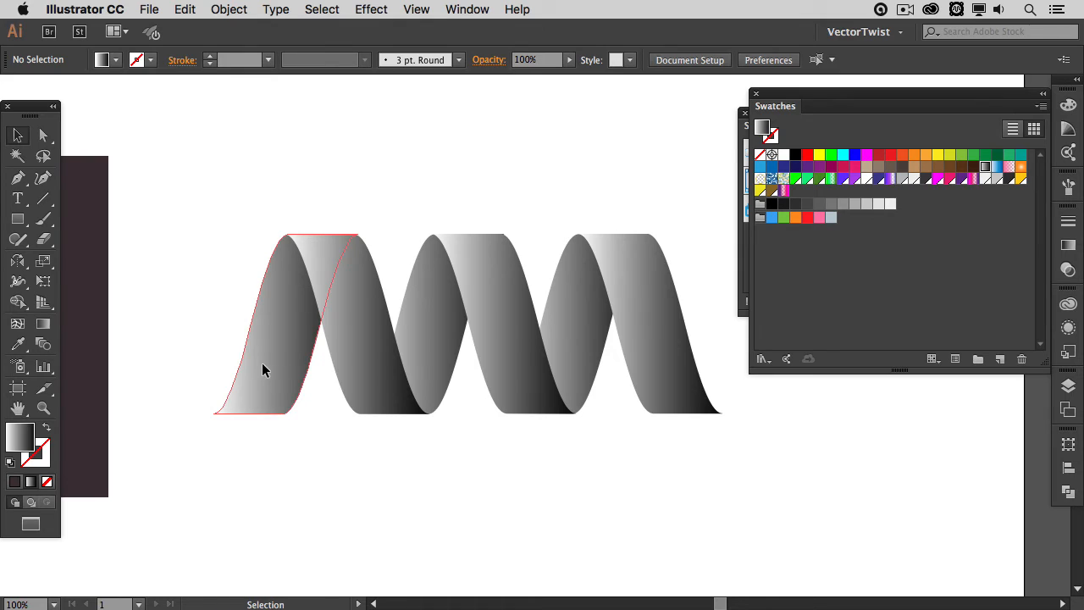
click(149, 390)
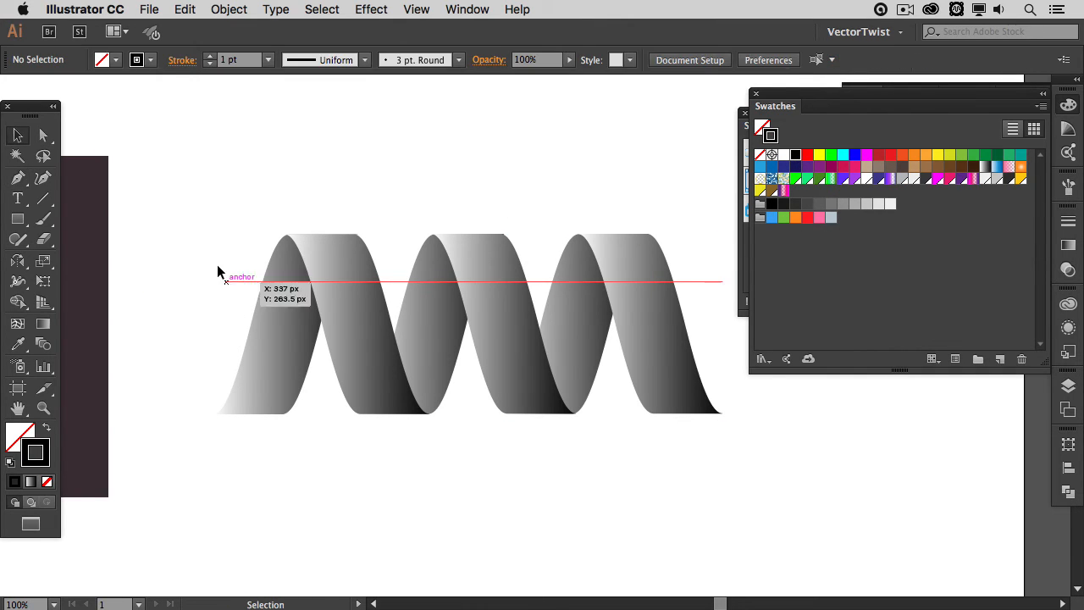
Draw a horizontal cutting line across the top of the ribbon coil
click(661, 325)
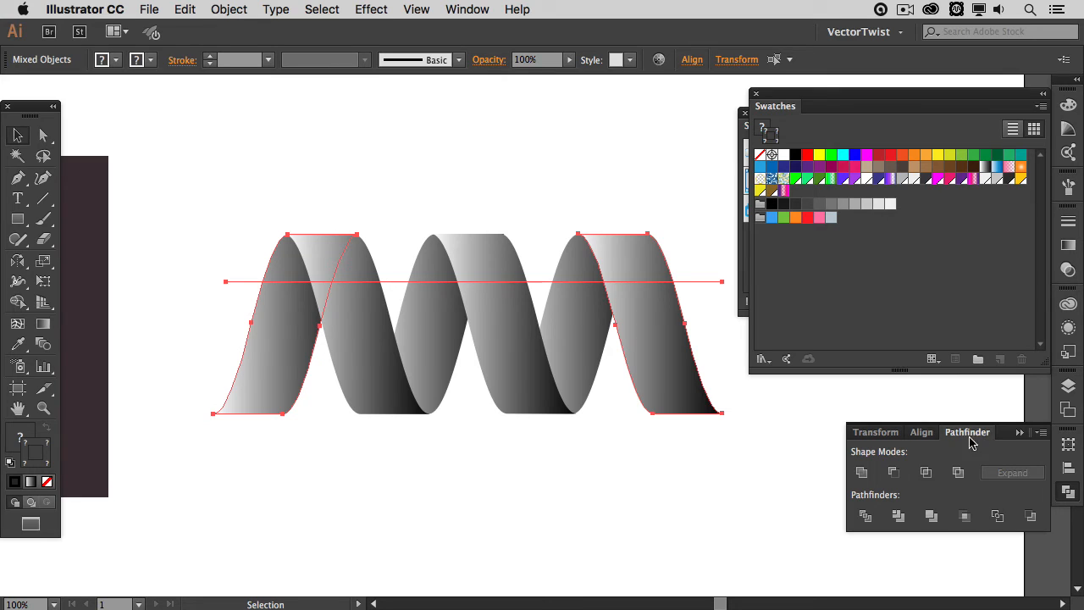
Divide the coil along the line with Pathfinder, leaving a W with flat-cut ends
click(863, 515)
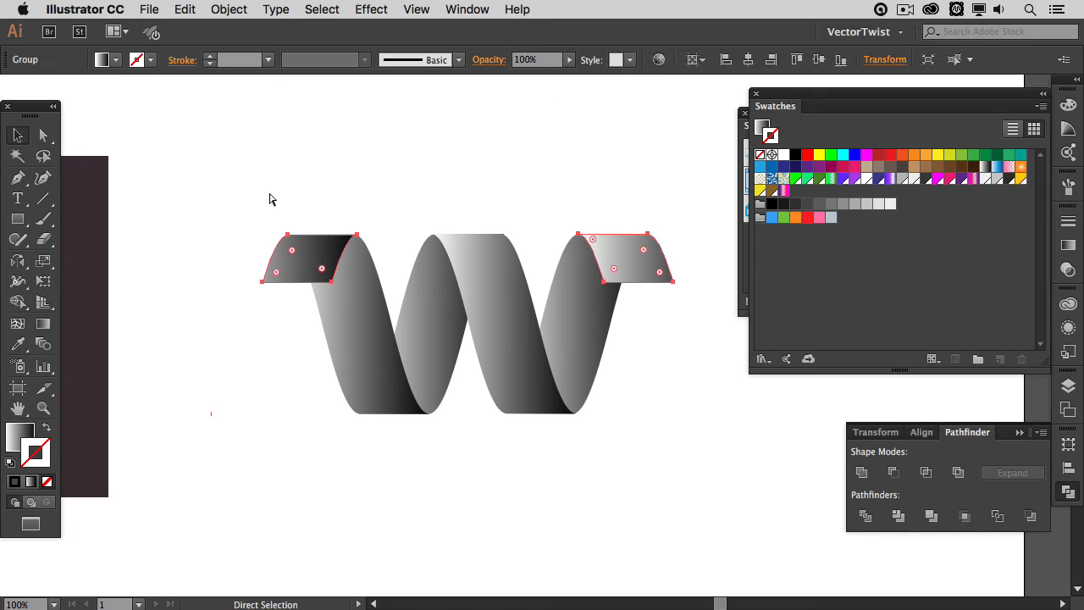
click(229, 10)
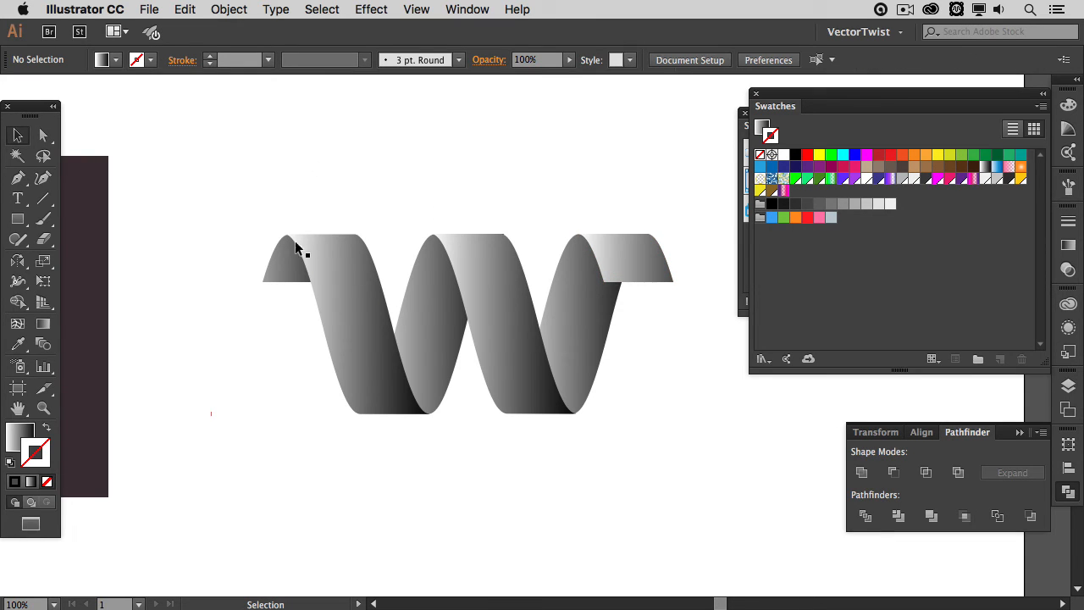
mouse_move(212, 442)
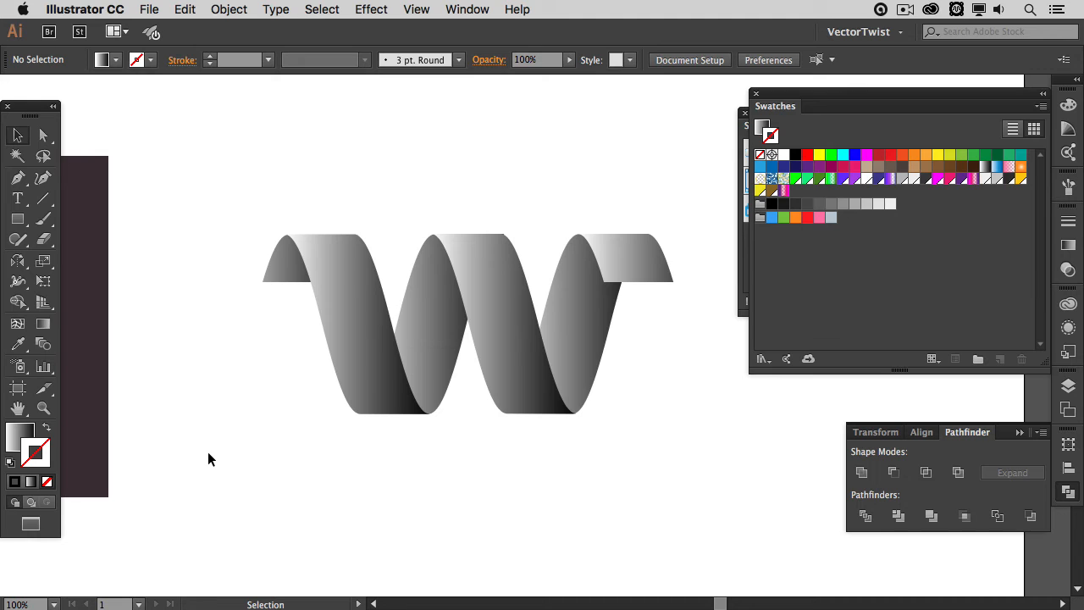
Fill the leftmost band with the pink-to-purple gradient at a -90° angle
click(356, 339)
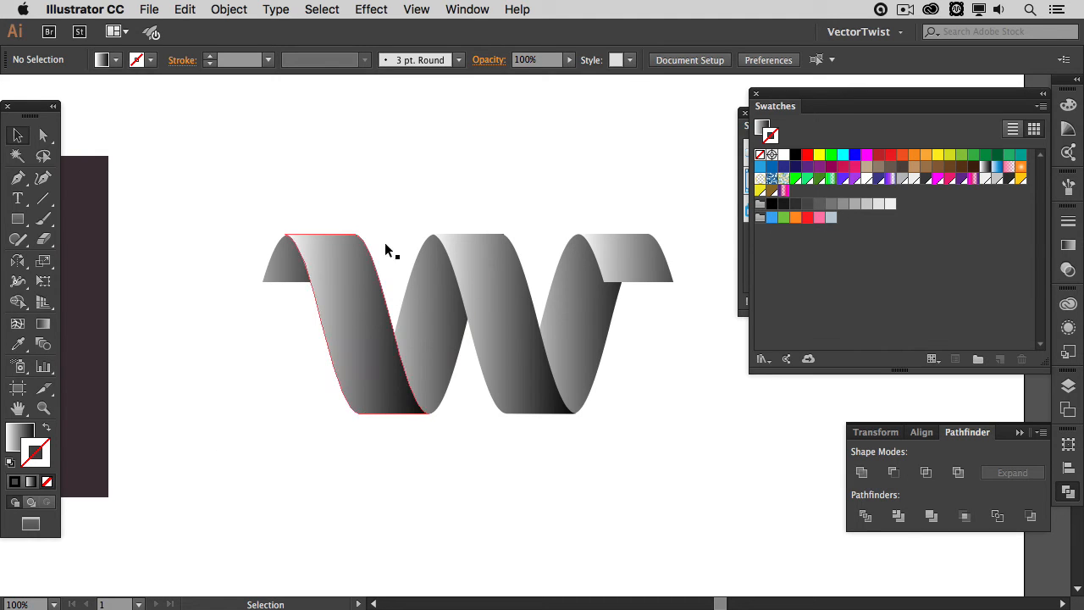
click(352, 288)
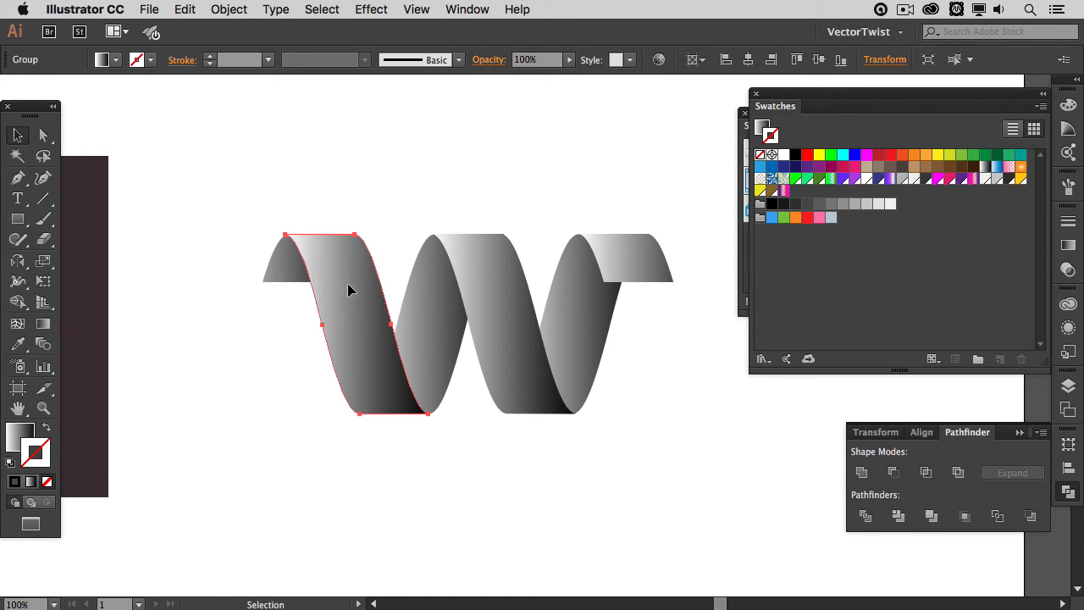
mouse_move(20, 437)
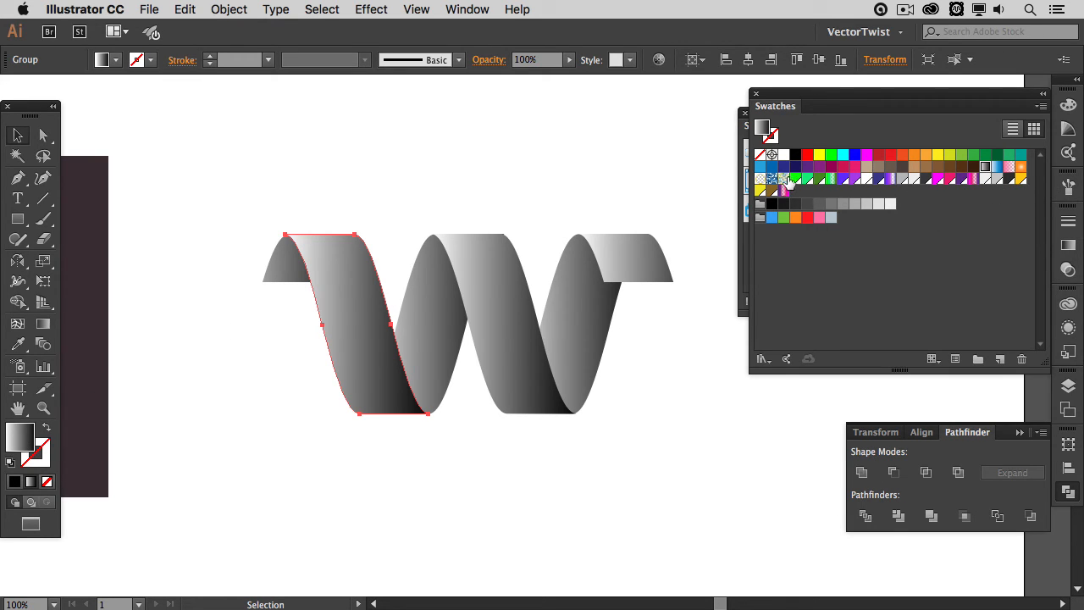
mouse_move(948, 220)
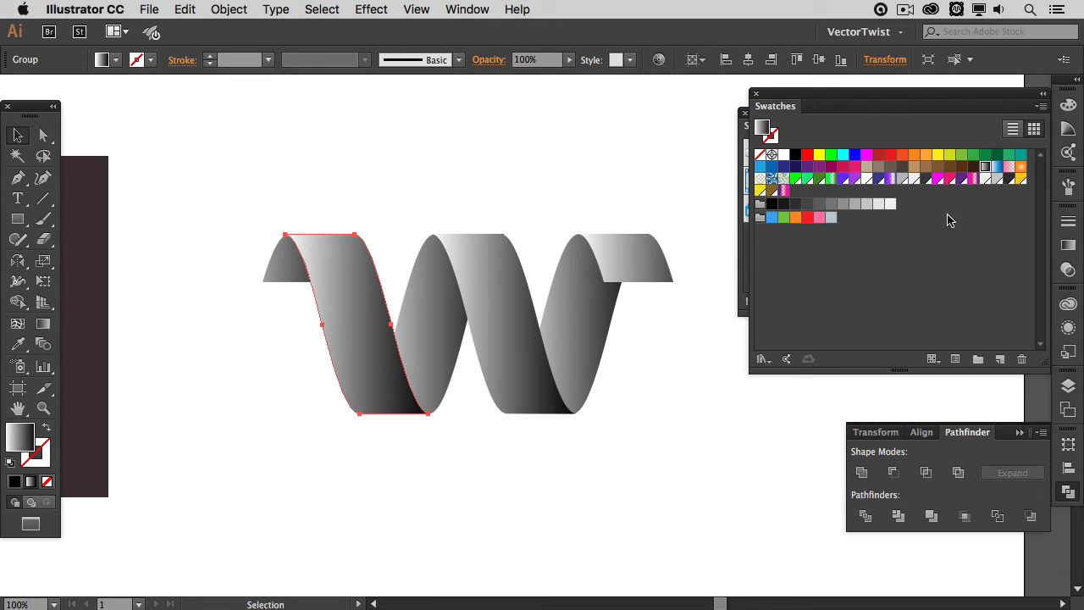
mouse_move(928, 230)
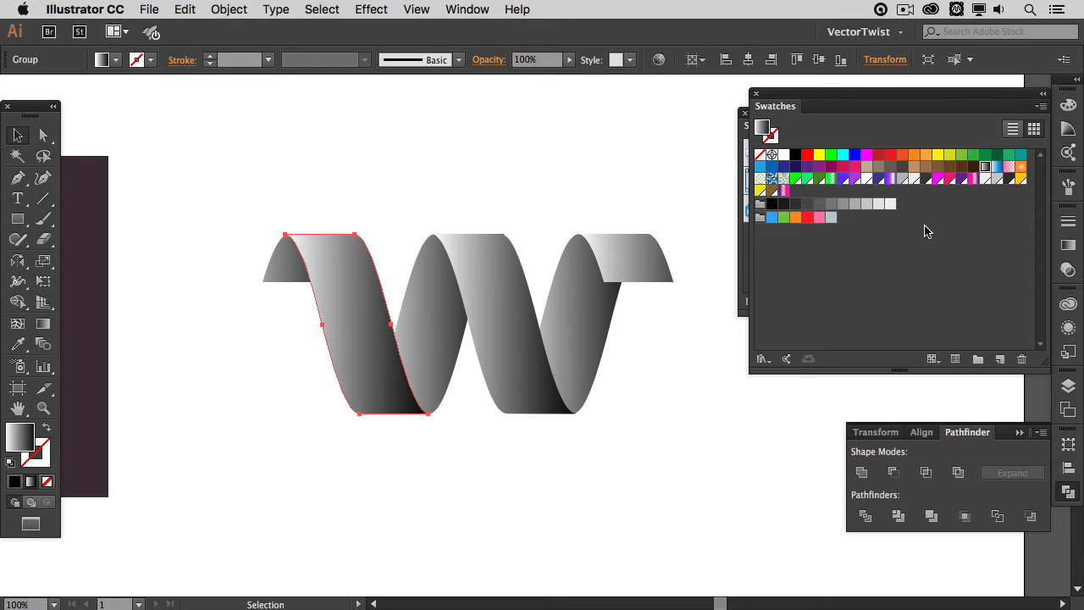
mouse_move(931, 240)
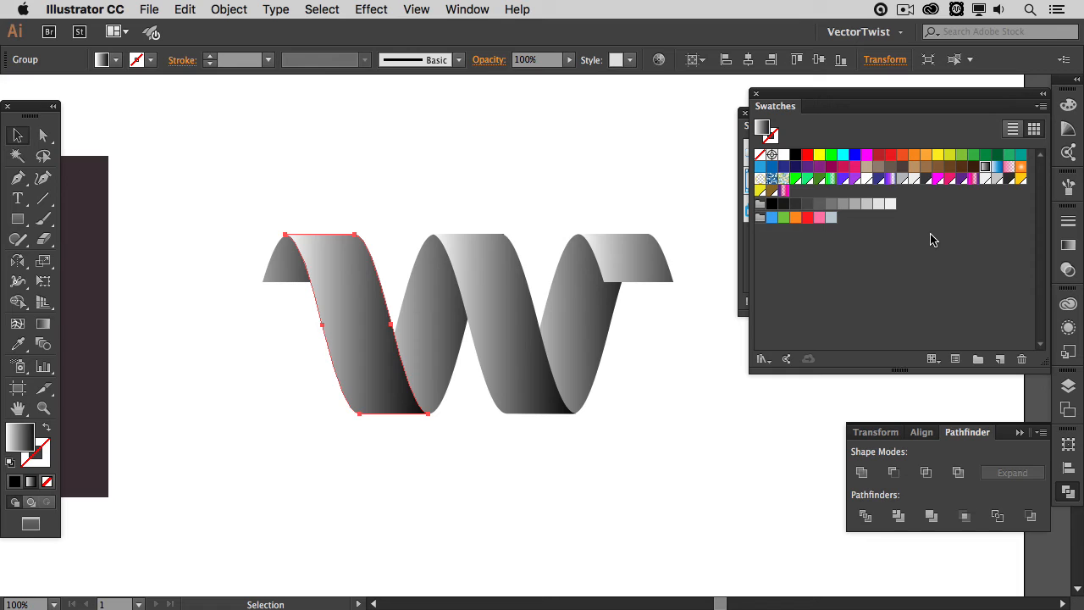
mouse_move(939, 244)
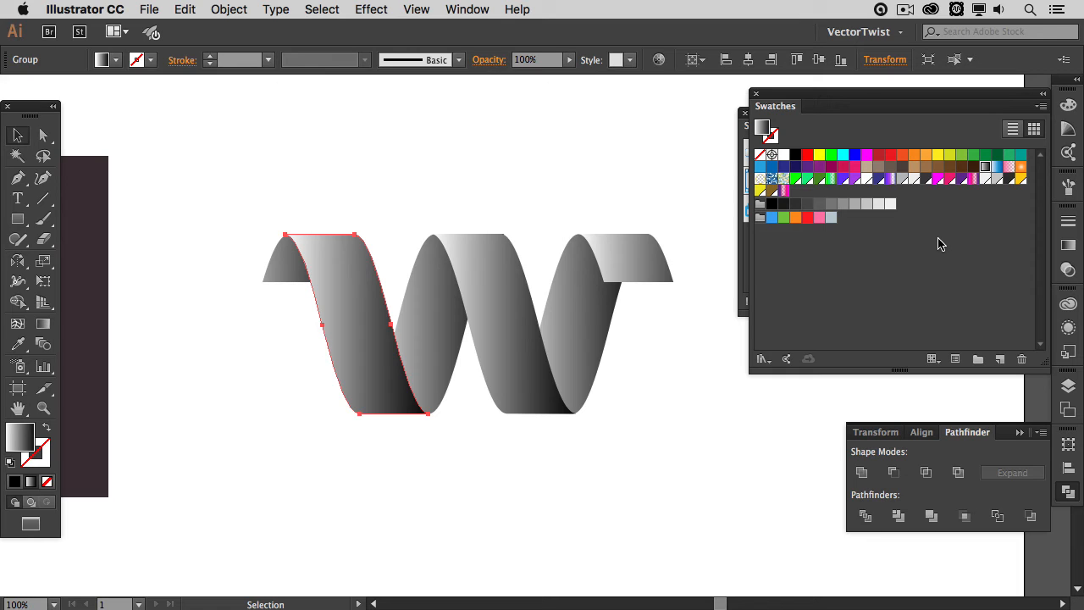
mouse_move(936, 261)
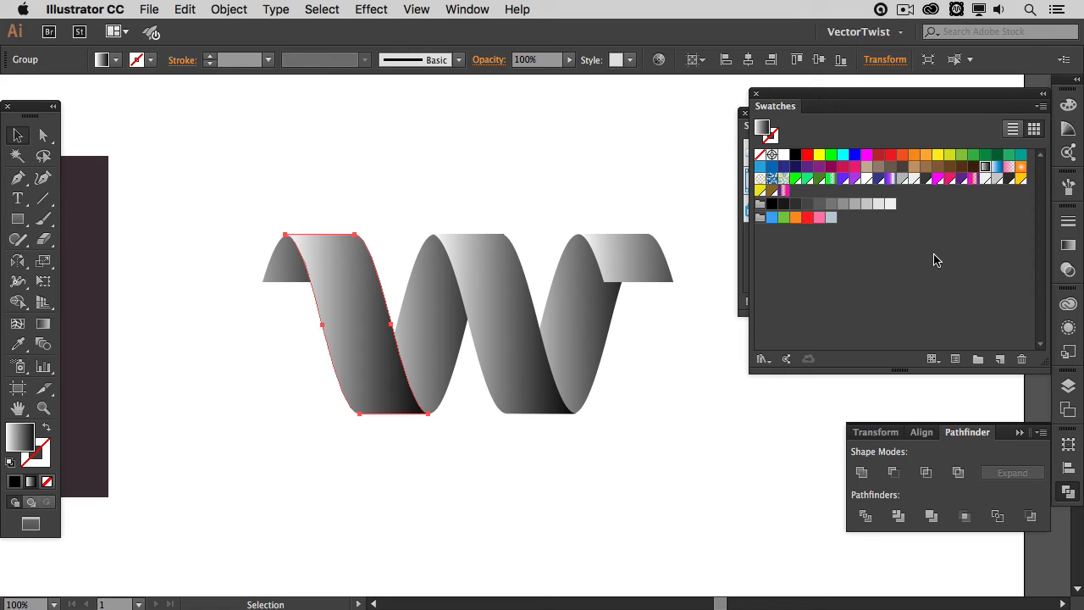
mouse_move(948, 261)
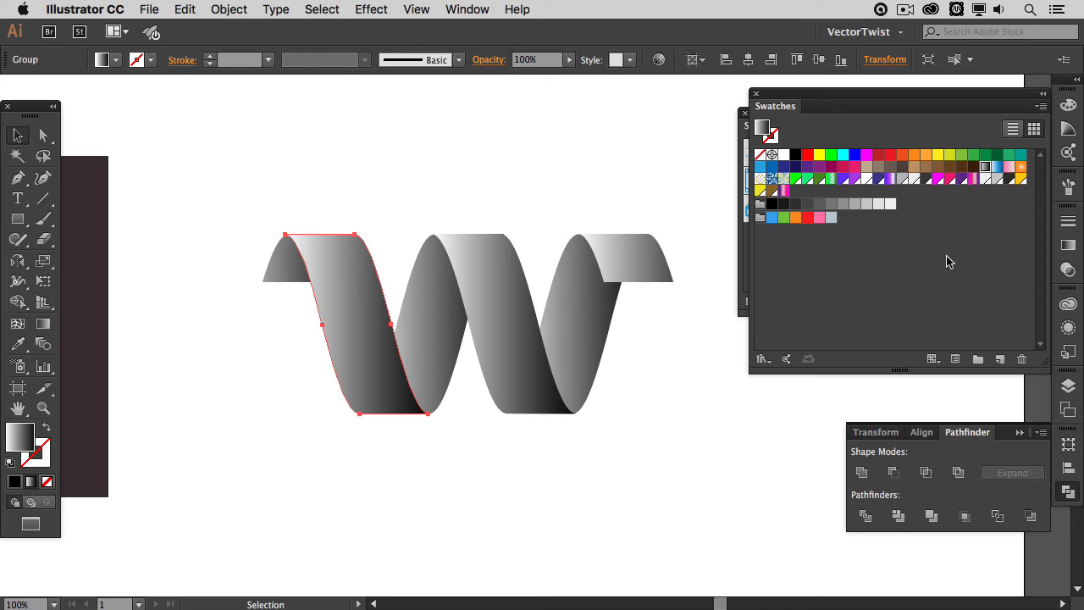
mouse_move(958, 257)
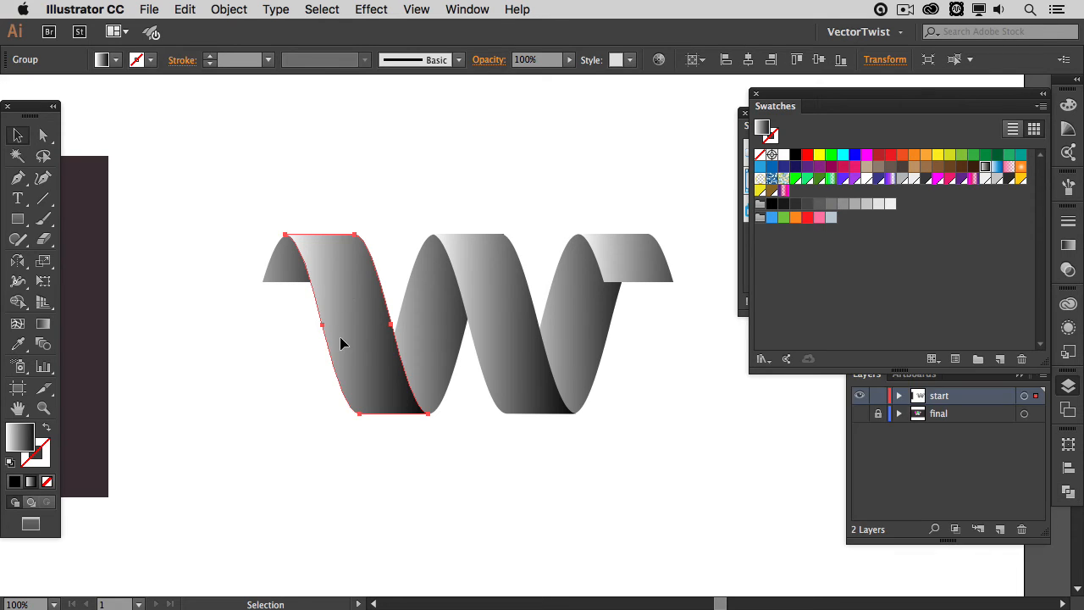
mouse_move(768, 129)
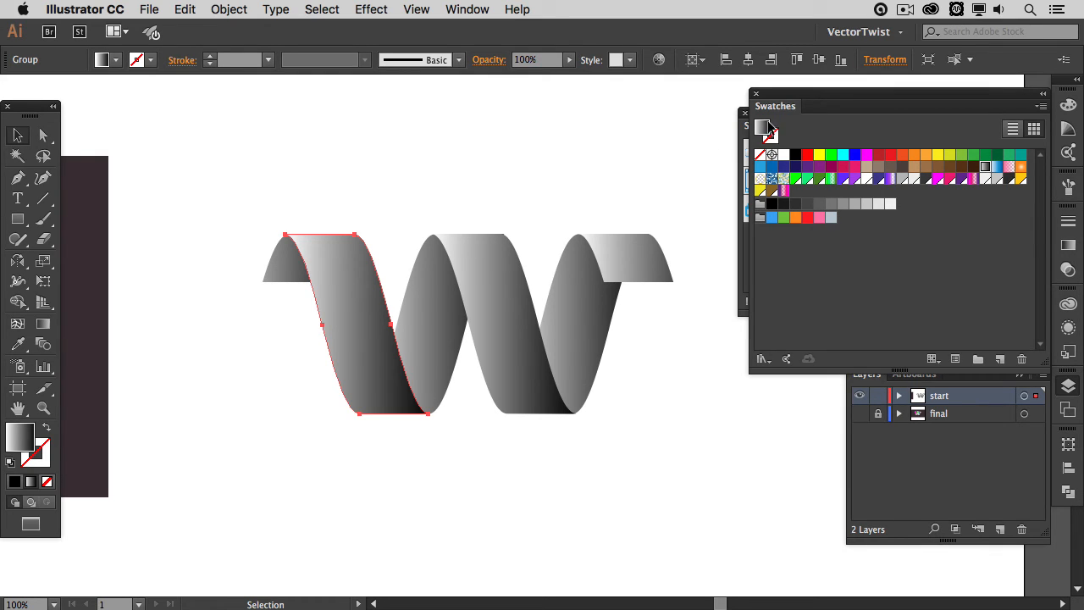
click(765, 129)
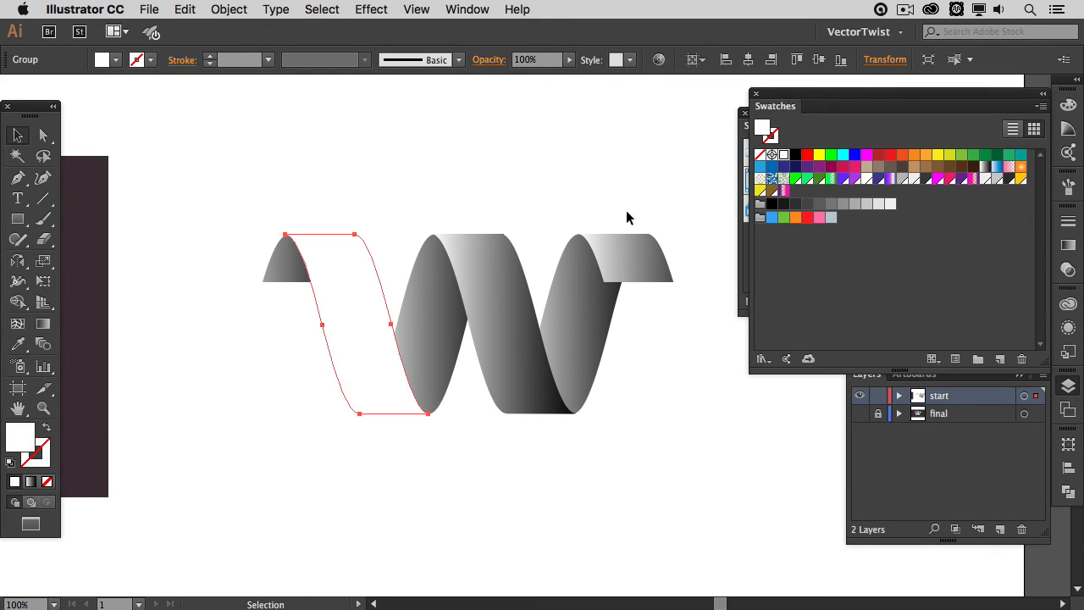
mouse_move(406, 199)
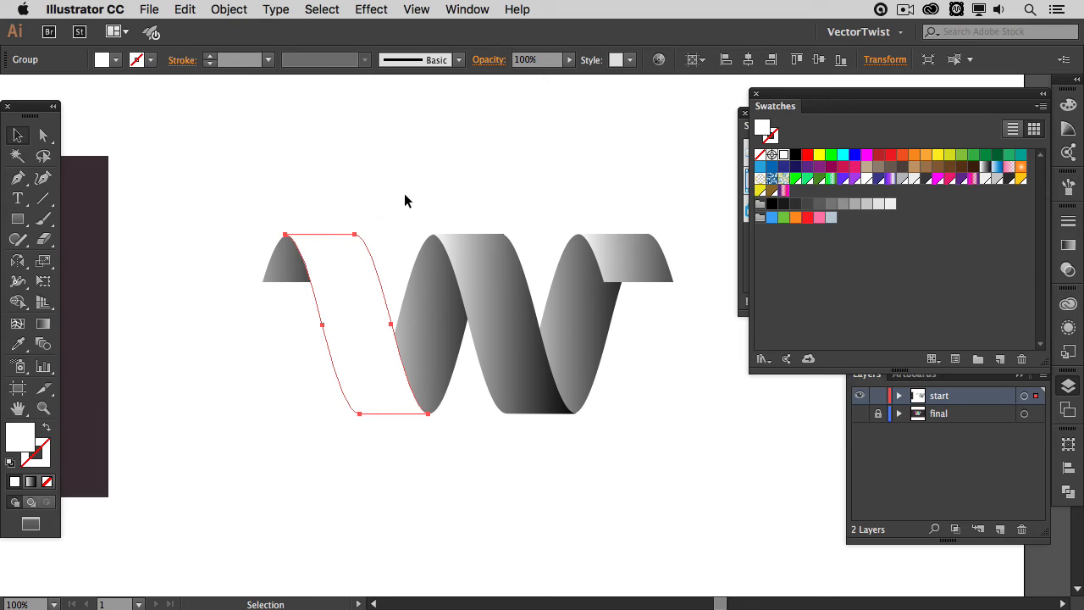
mouse_move(354, 214)
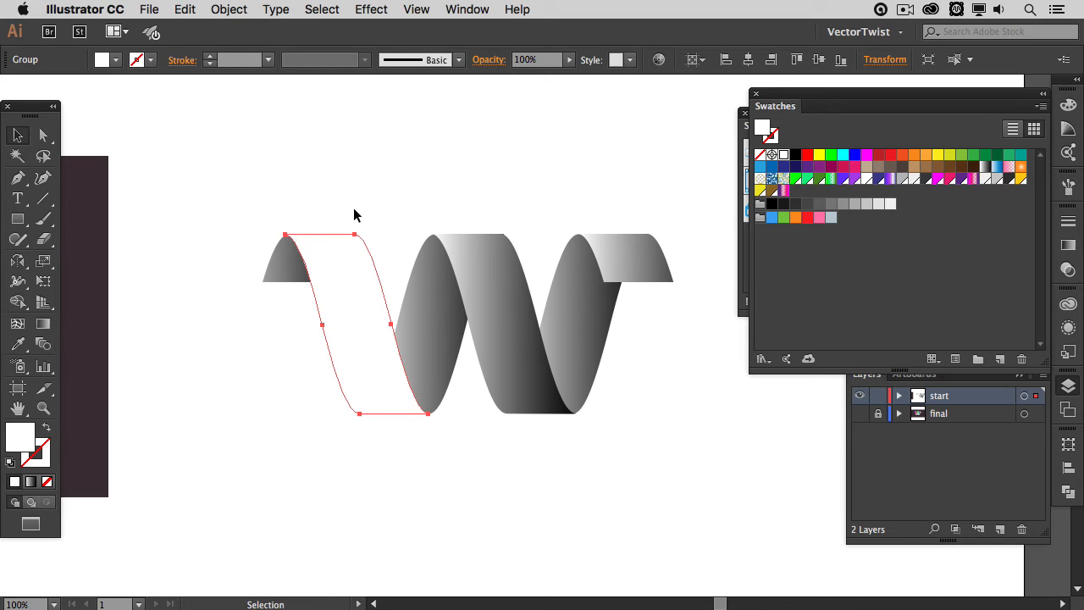
mouse_move(911, 203)
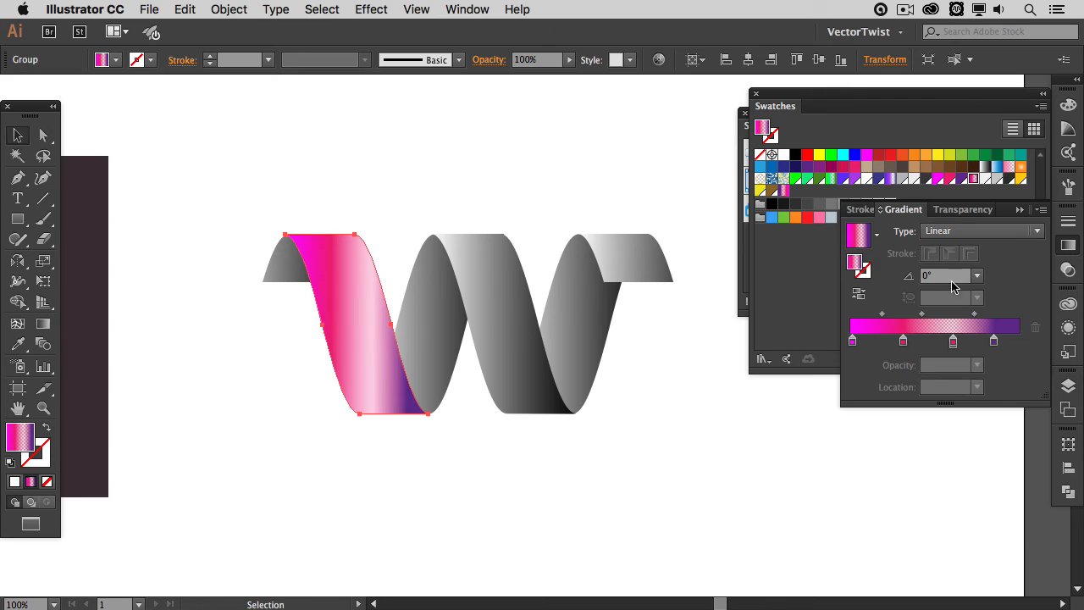
click(977, 275)
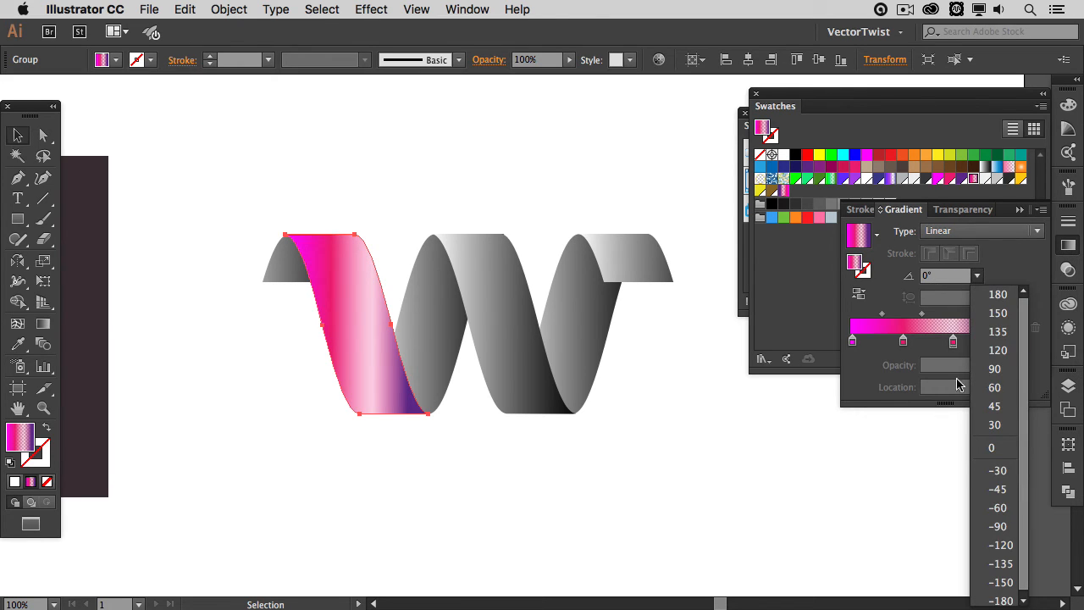
click(997, 525)
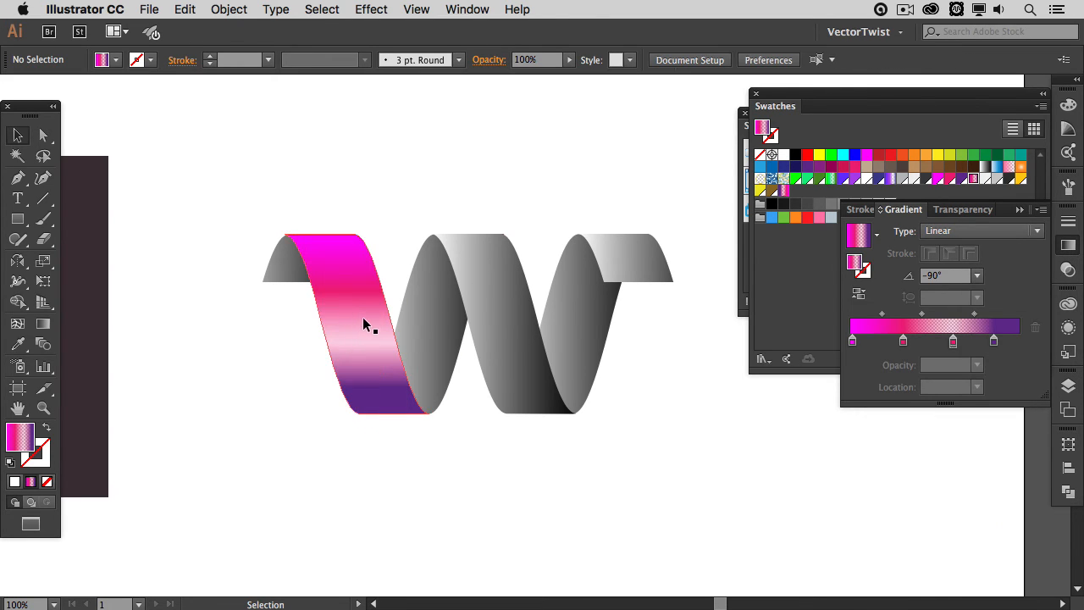
click(525, 347)
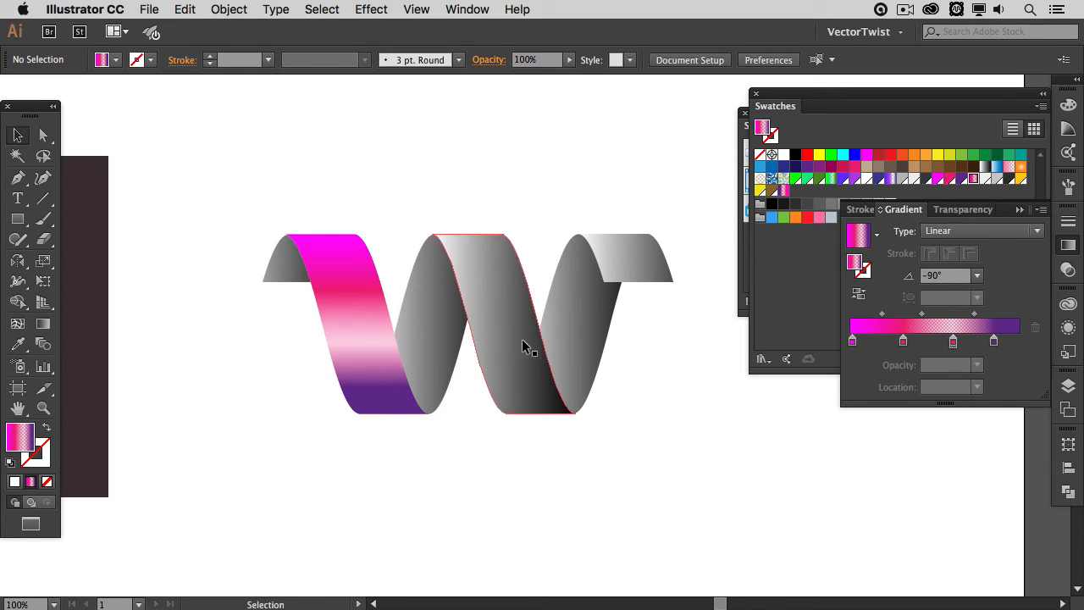
Give the second band a yellow-white-brown gradient and the third band a green gradient
click(466, 322)
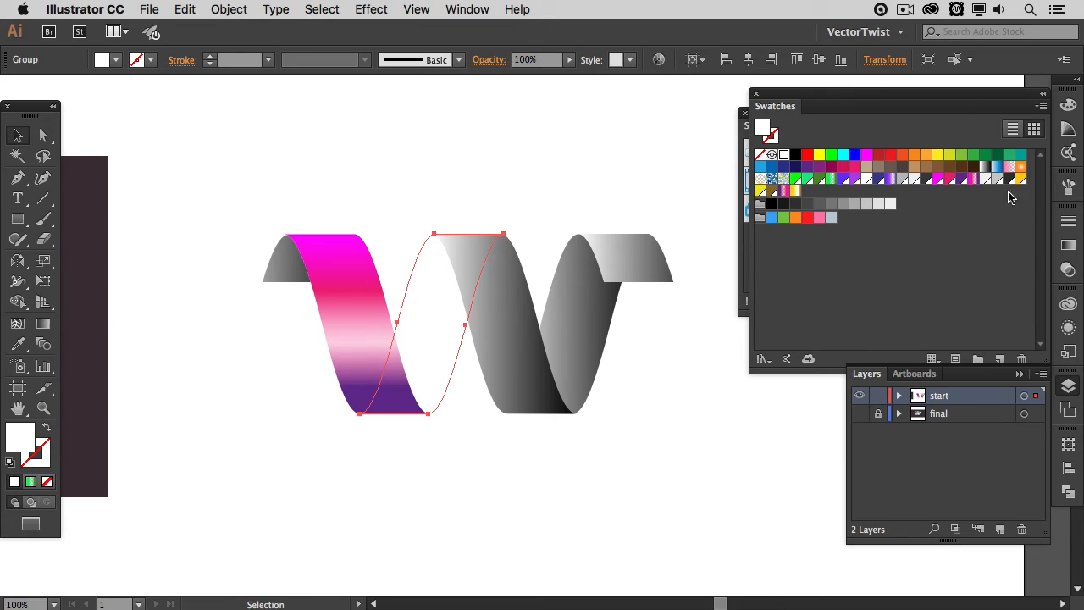
click(794, 189)
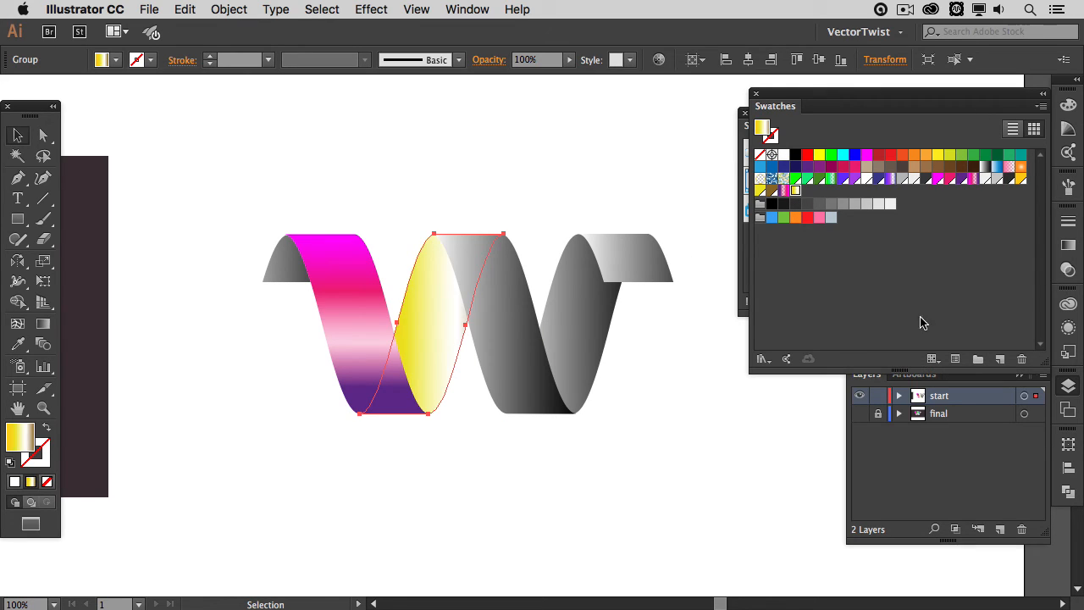
click(902, 210)
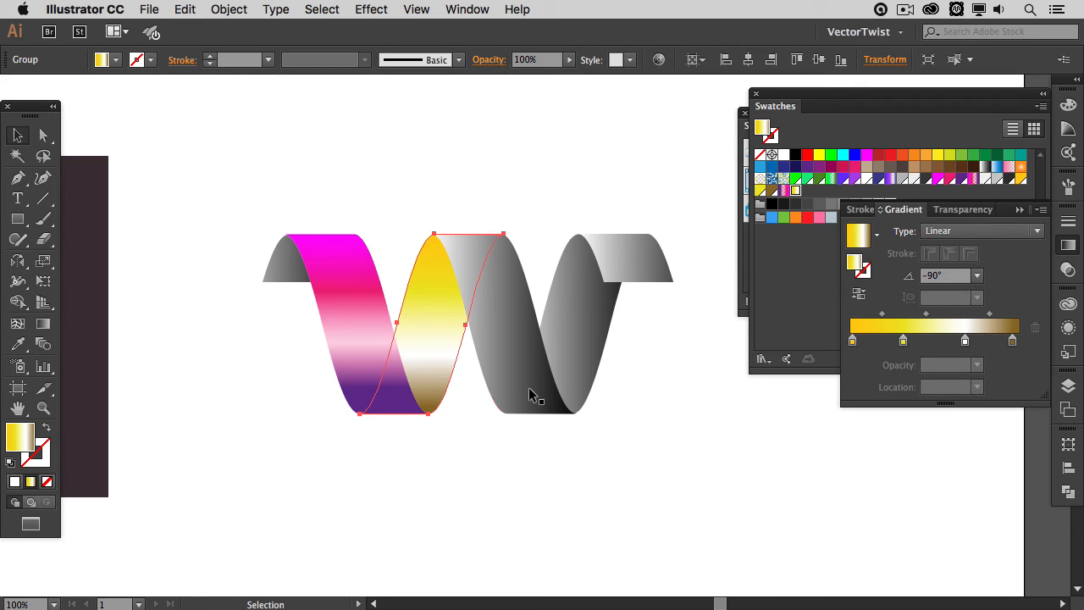
click(508, 322)
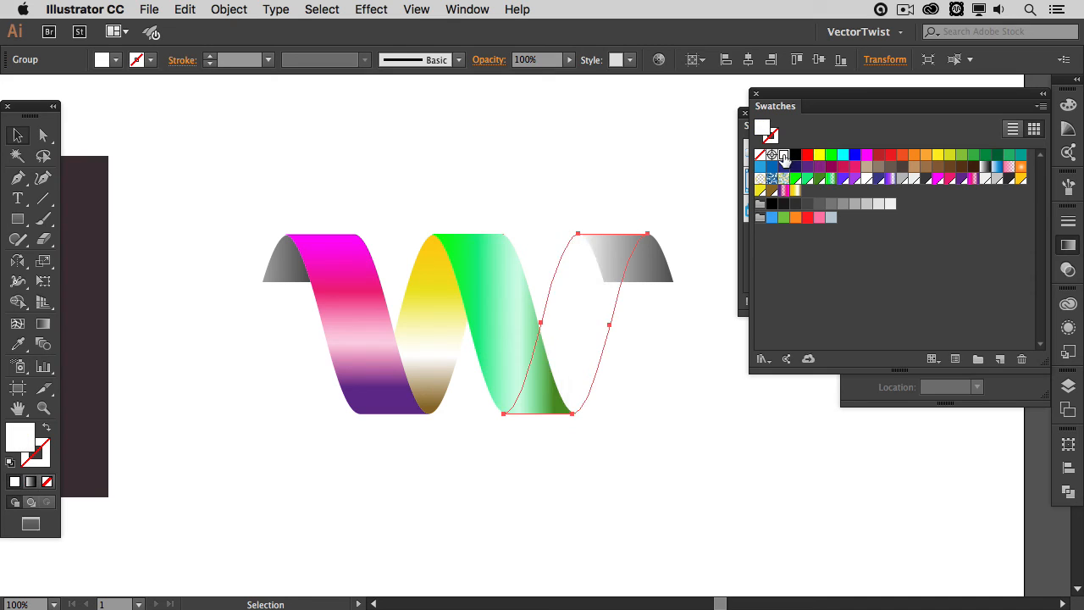
mouse_move(962, 193)
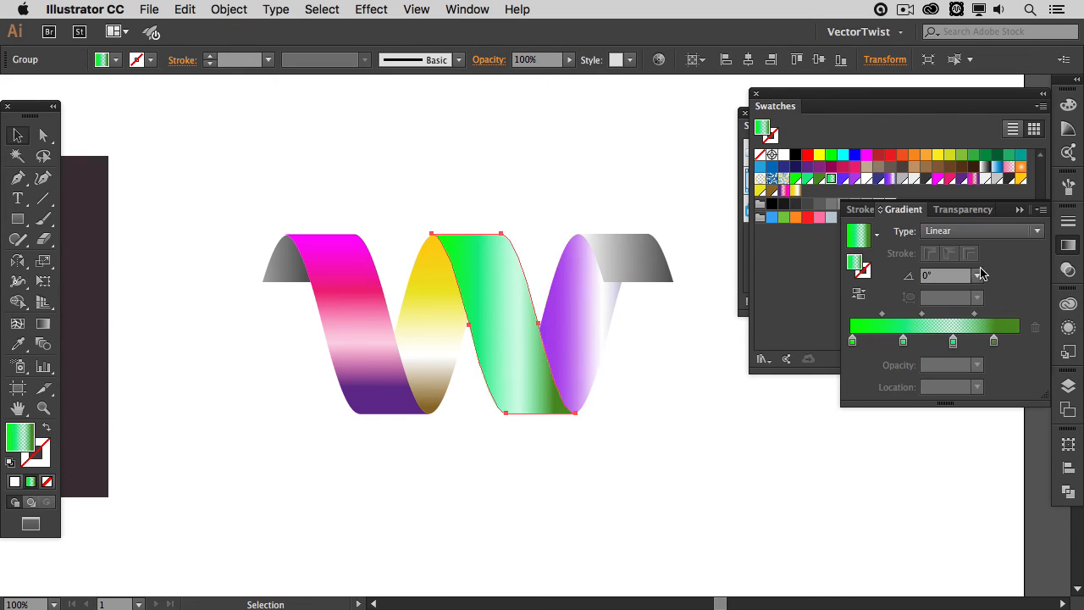
Fill the top-right tail with a purple gradient set to -90°
click(977, 274)
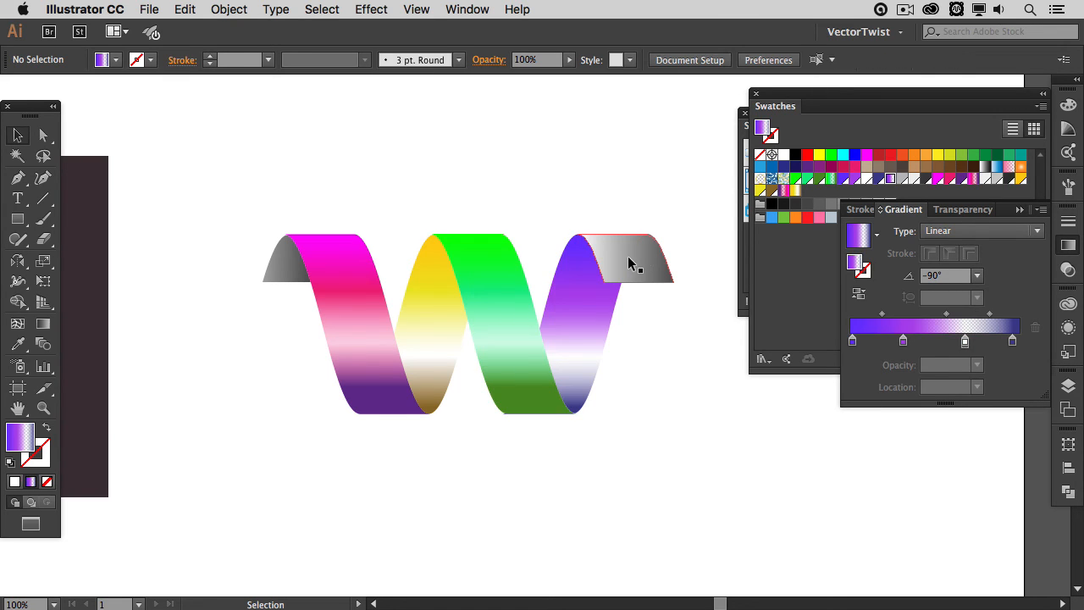
click(626, 257)
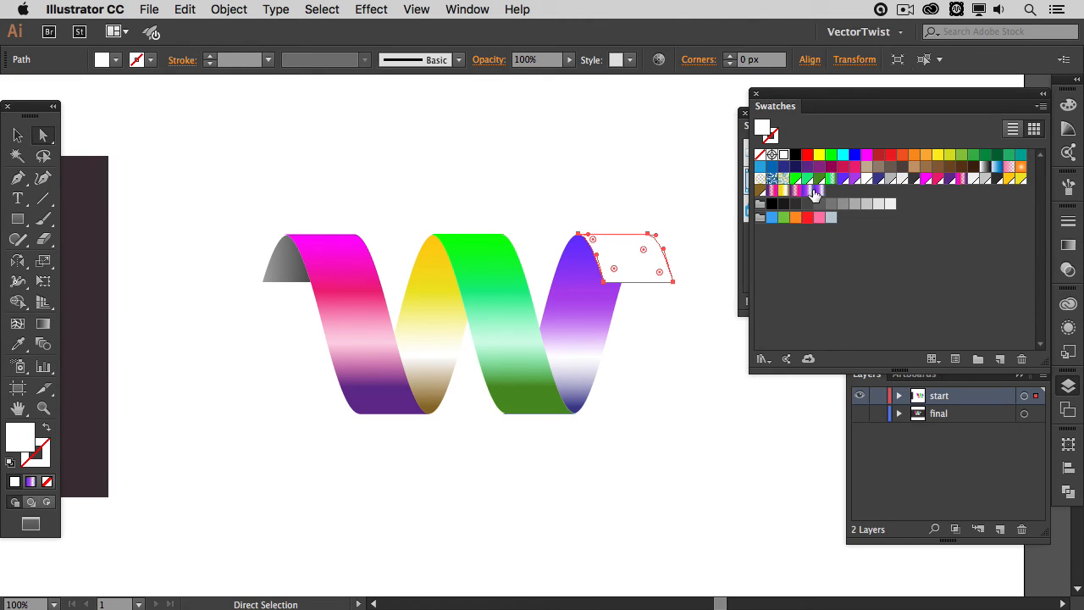
click(810, 190)
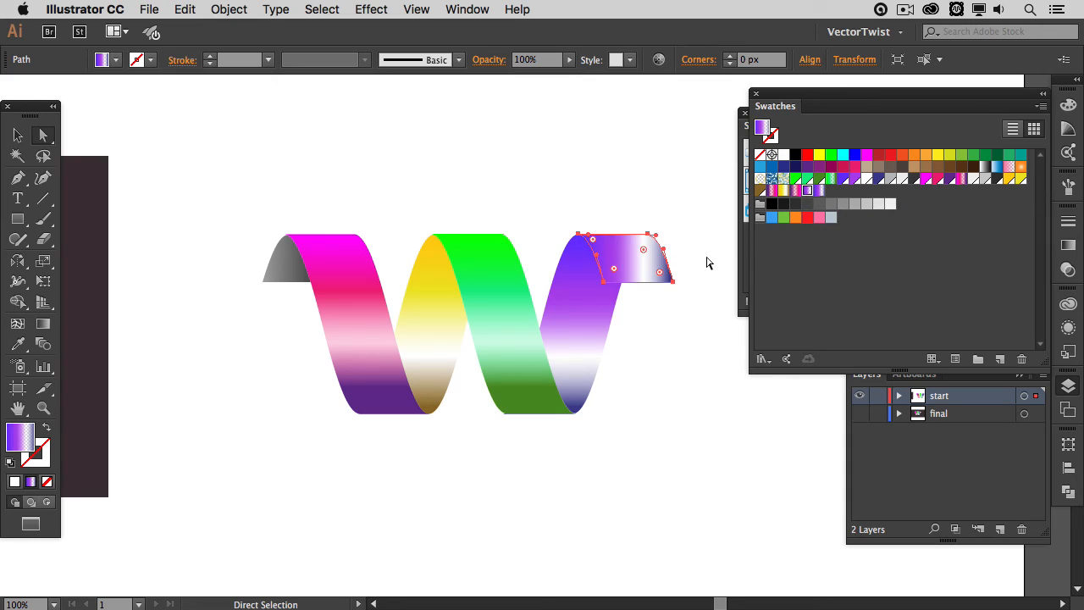
click(978, 275)
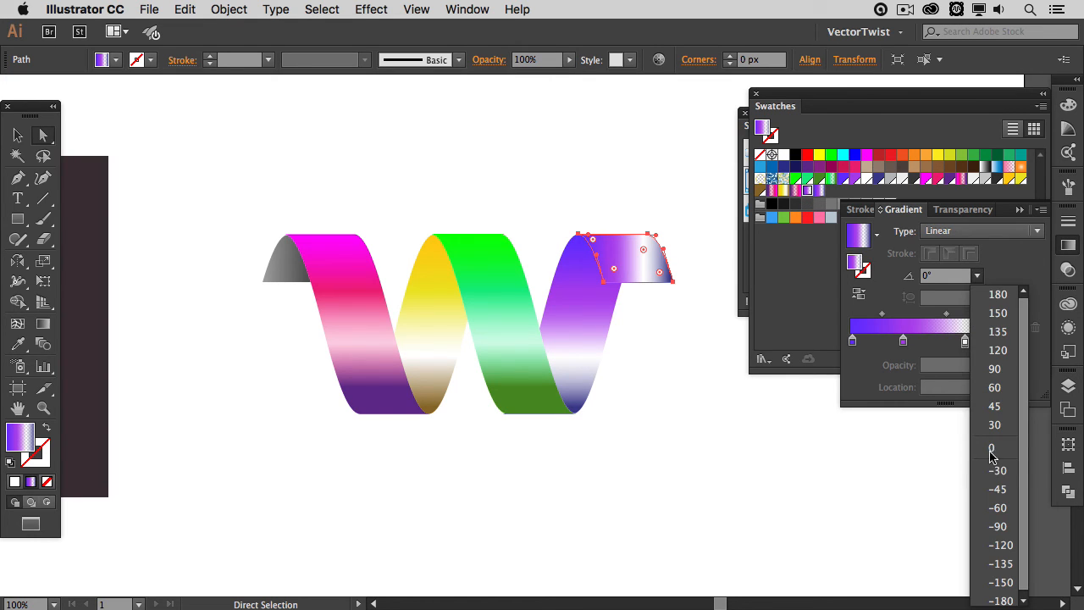
click(999, 525)
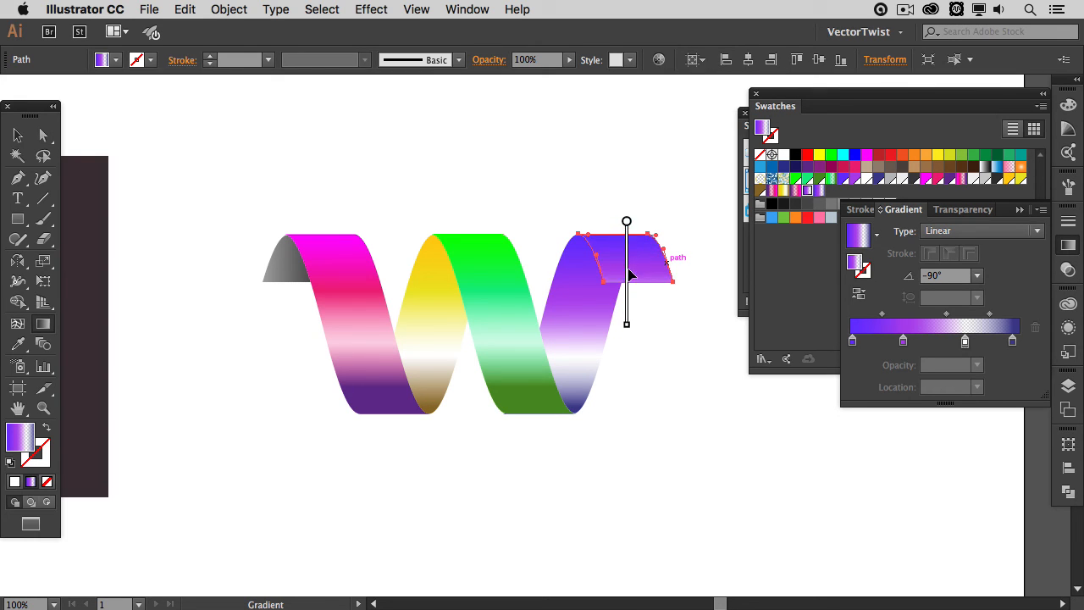
click(576, 365)
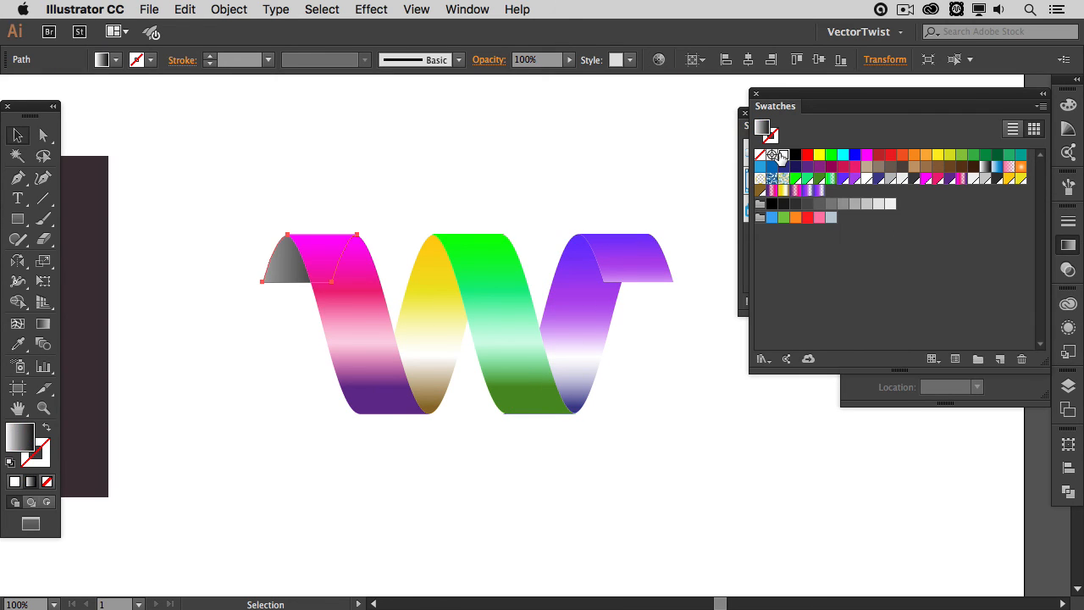
Fill the left tail with a magenta gradient and select the whole W over the plum background
click(771, 154)
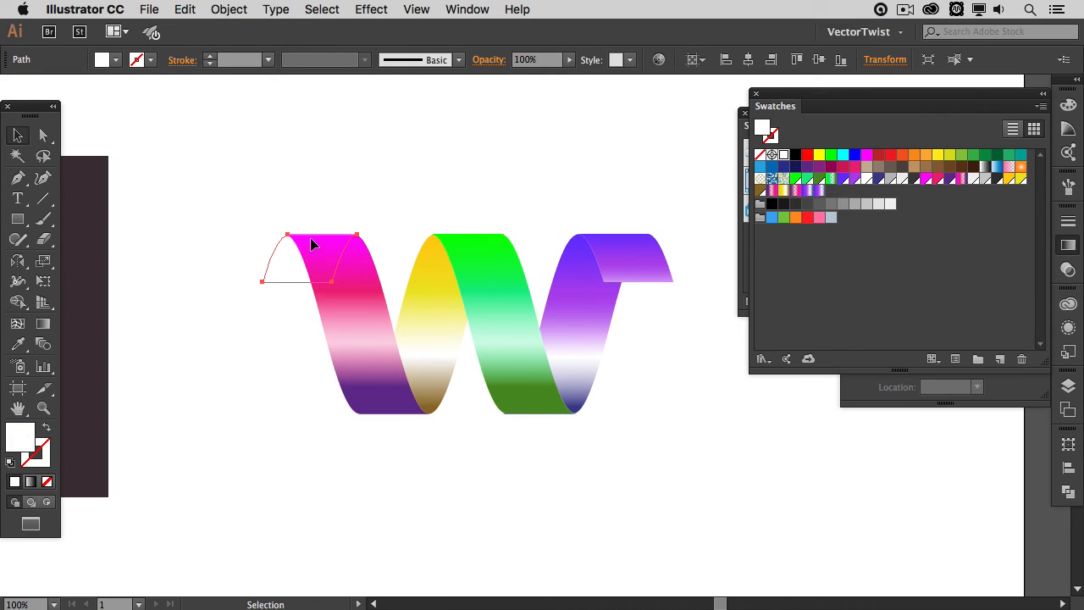
click(500, 244)
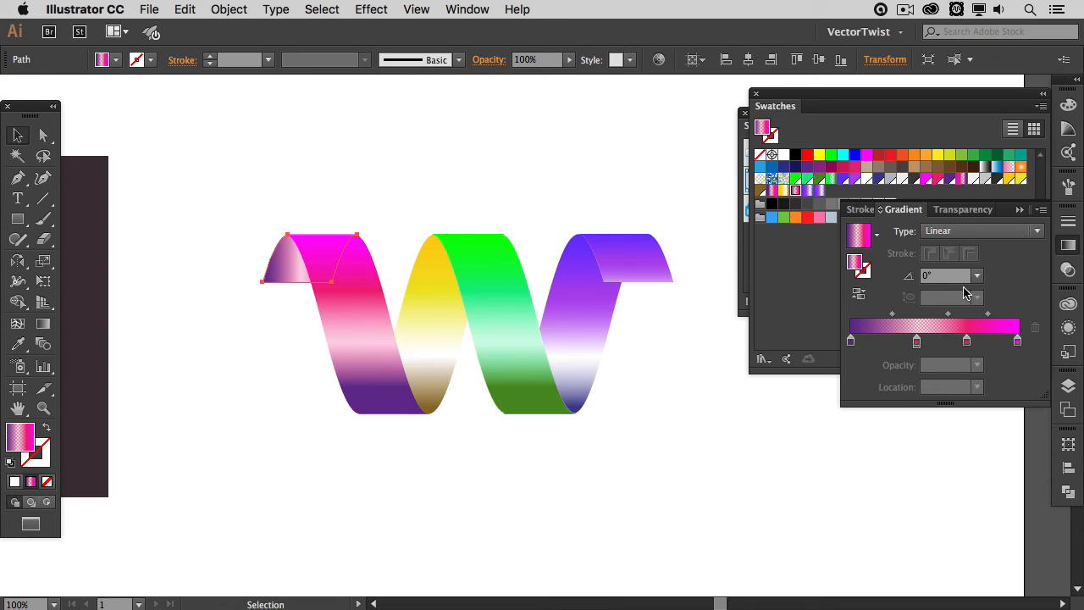
click(977, 274)
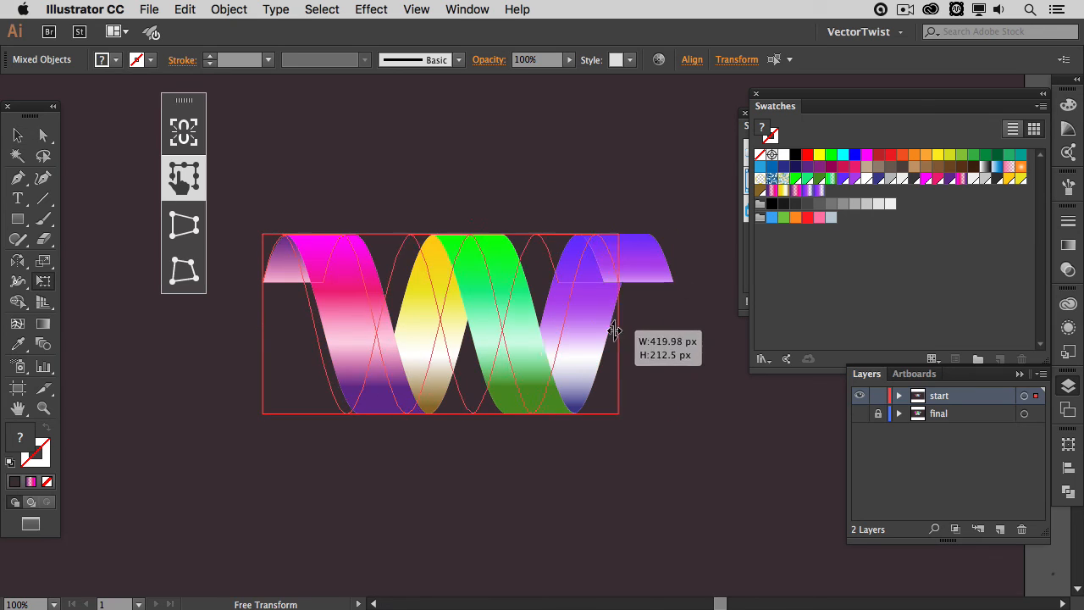
Scale the gradient W down slightly and centre it on the plum background
drag(618, 324, 546, 323)
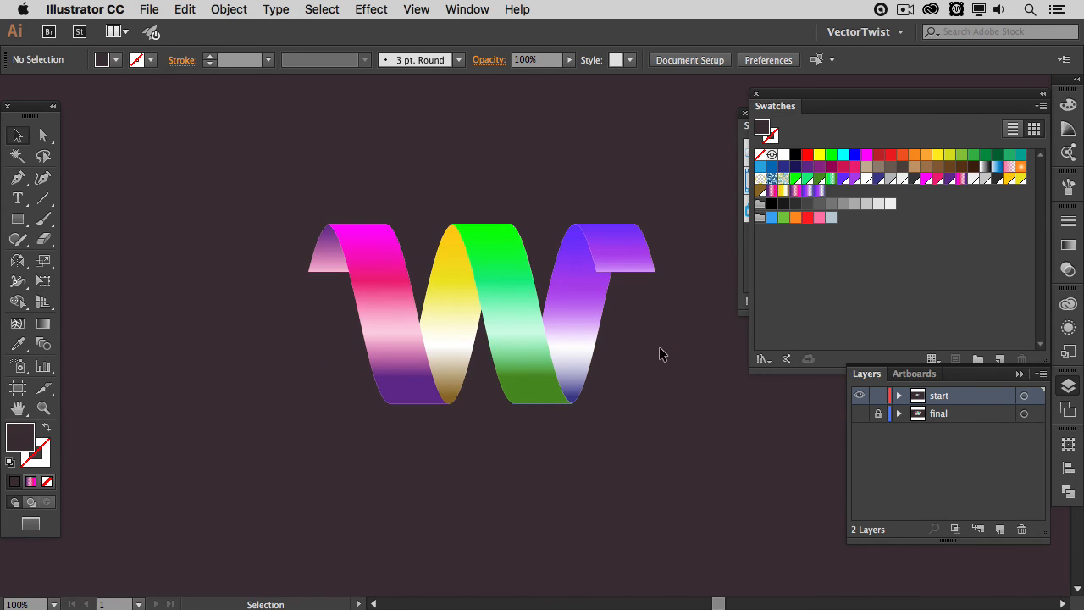
mouse_move(677, 354)
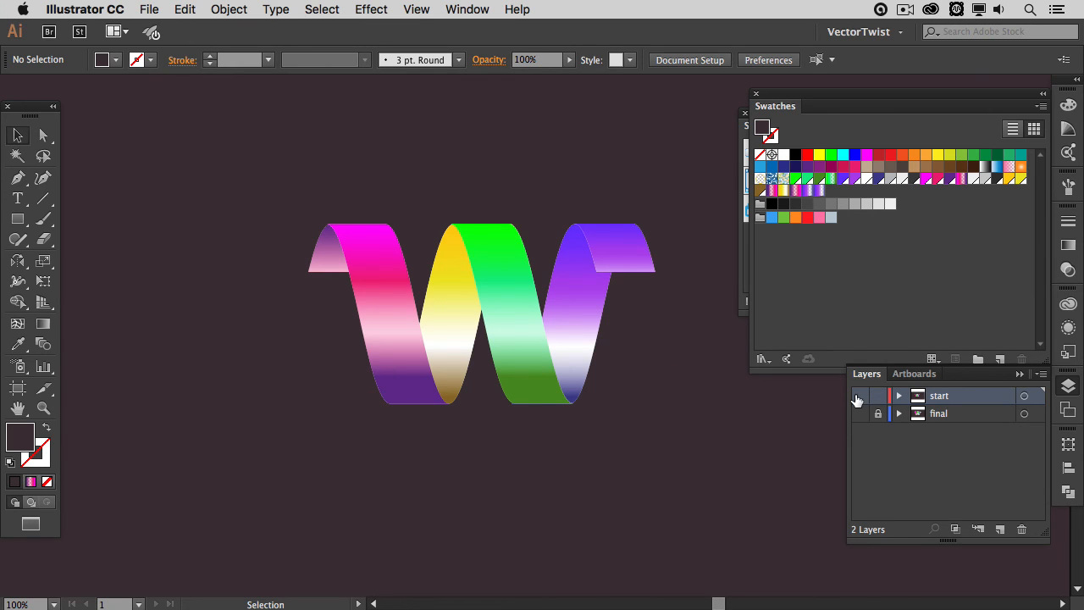
Switch to the final layer with soft shadows and inspect the 52%-opacity feathered shadow path
click(861, 396)
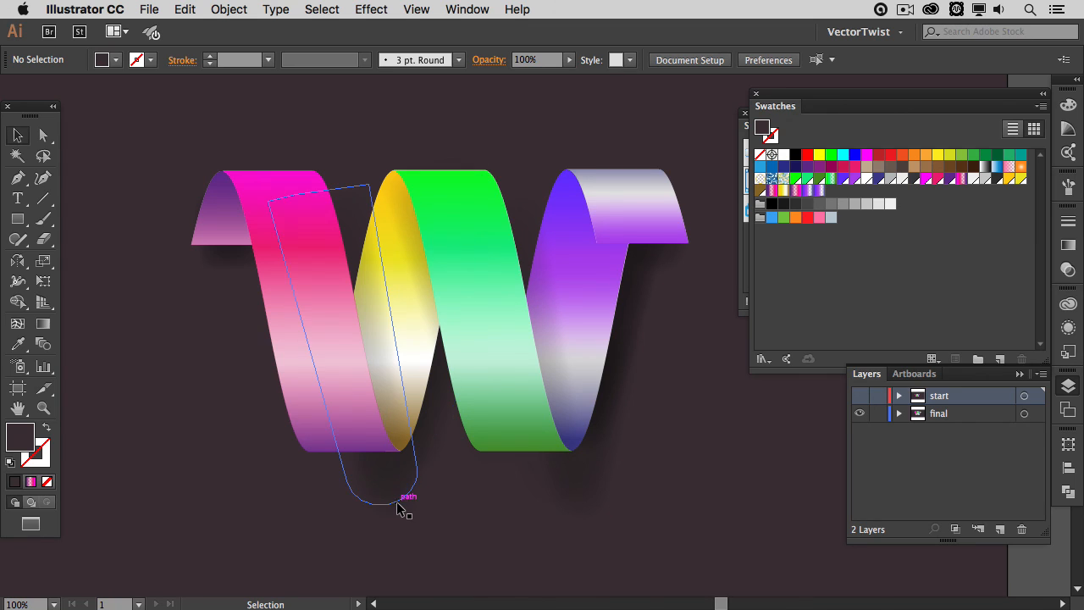
click(398, 508)
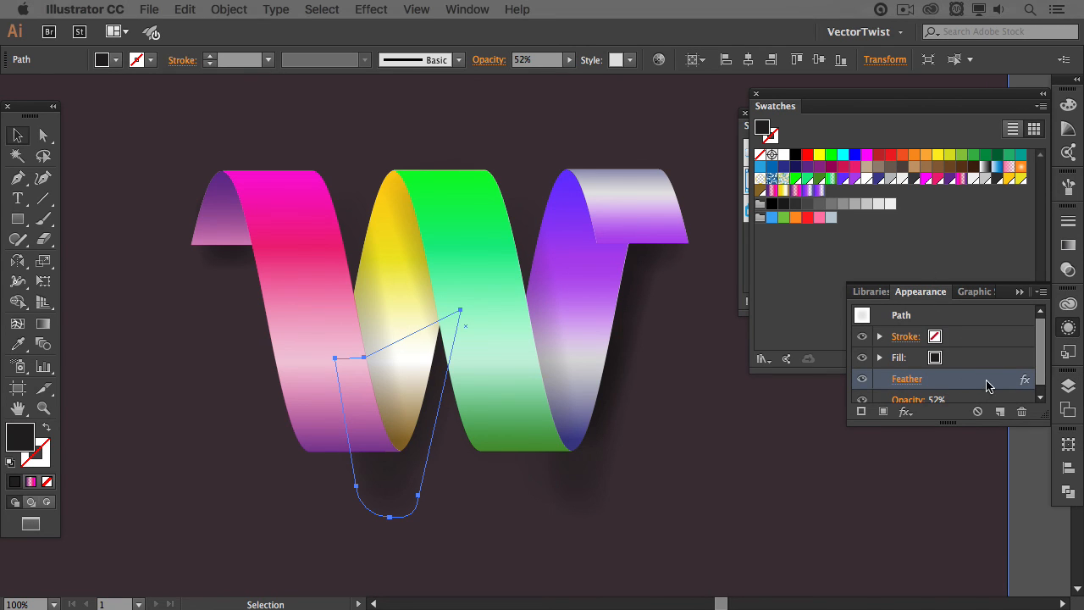
double_click(908, 379)
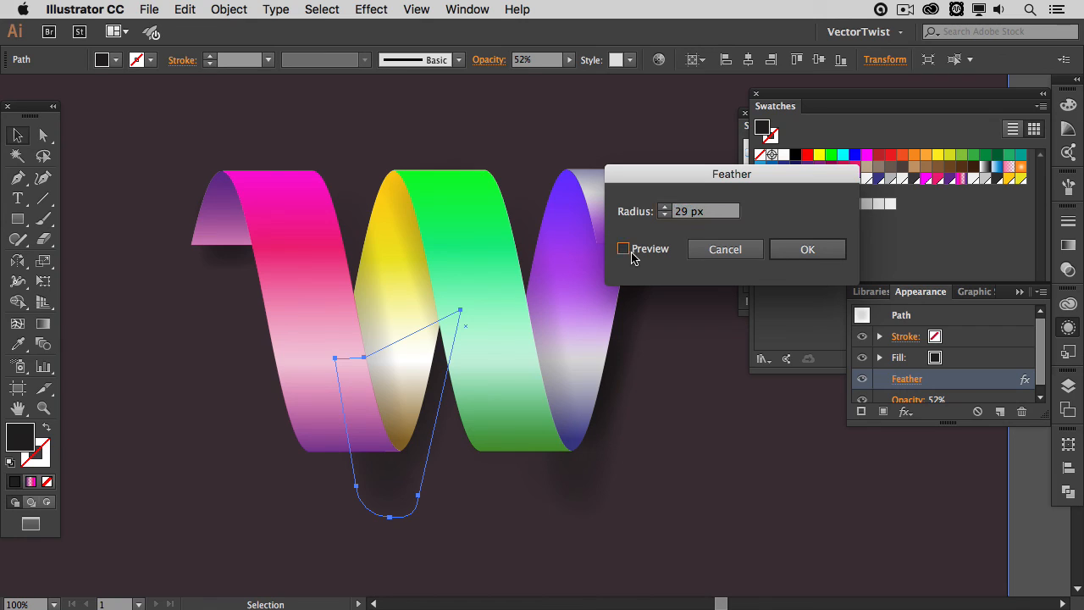
click(624, 247)
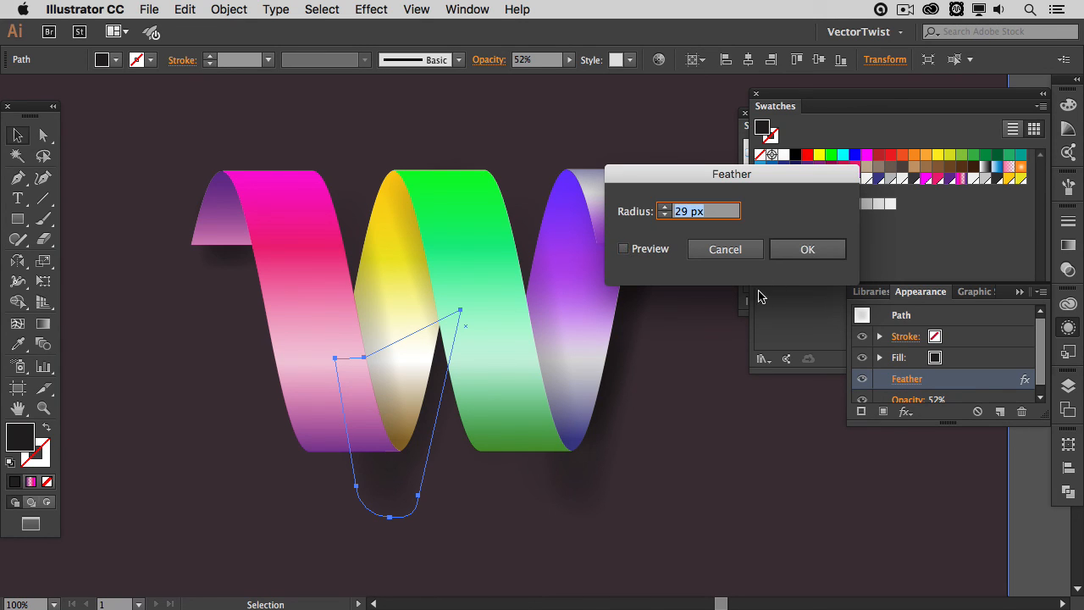
click(725, 249)
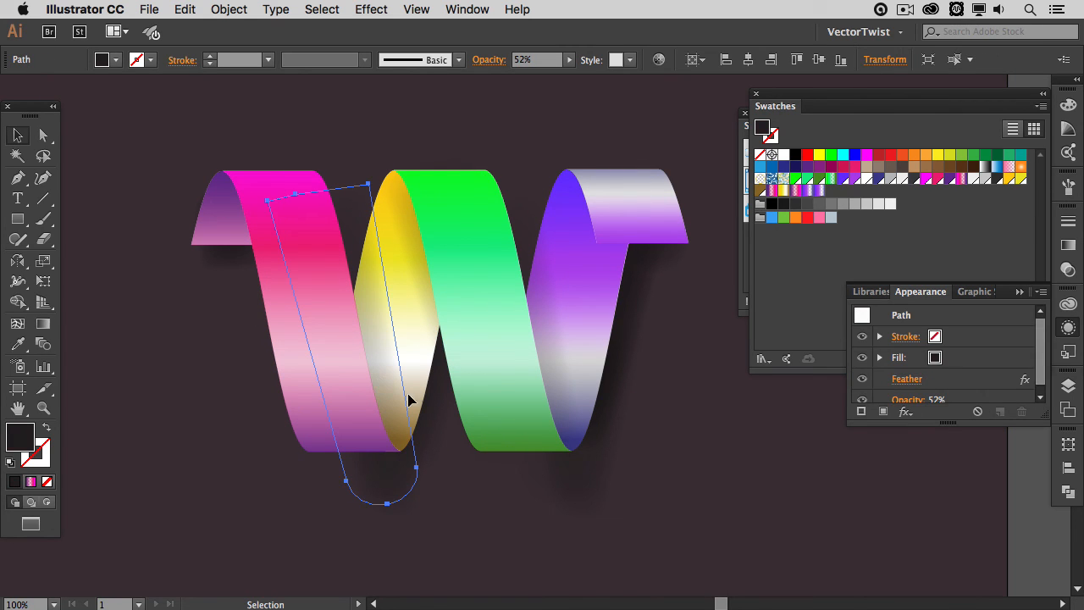
click(772, 478)
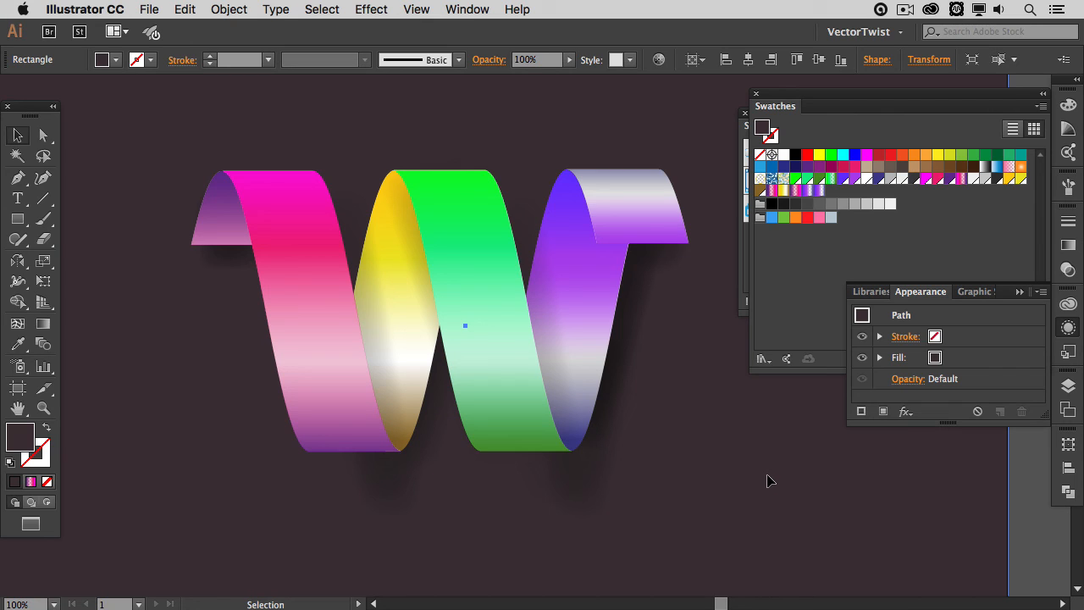
mouse_move(745, 488)
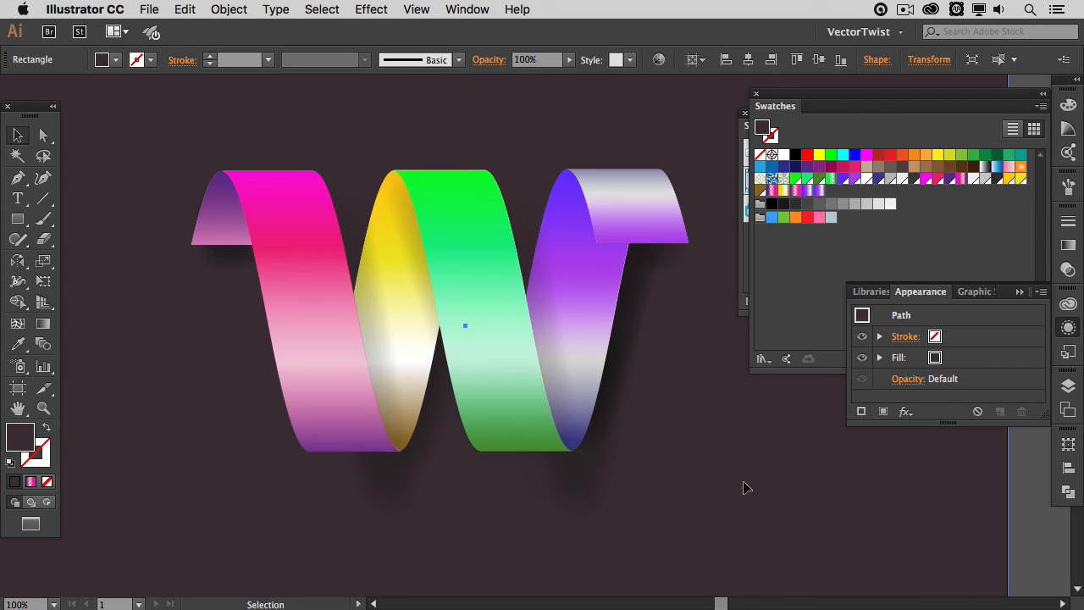